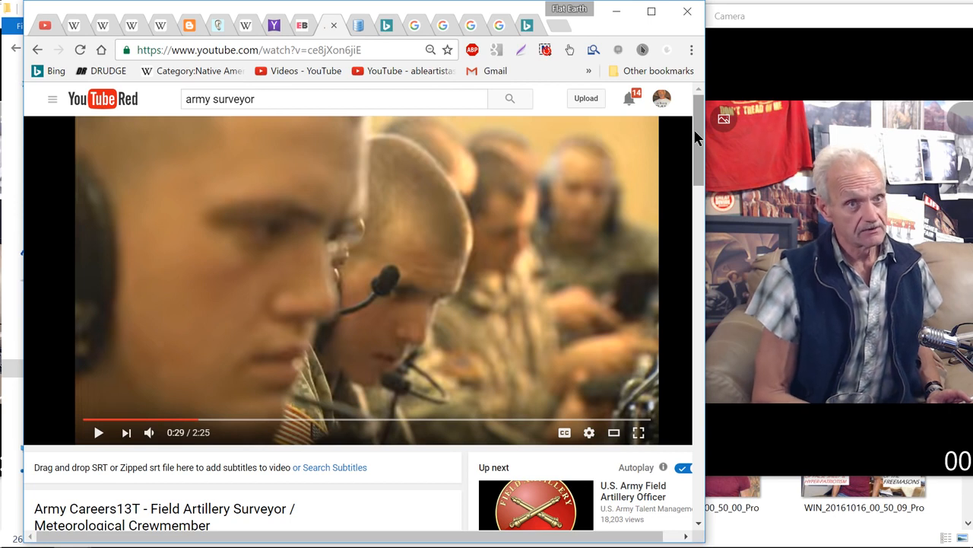
{"action": "mouse_move", "coordinate": [301, 264]}
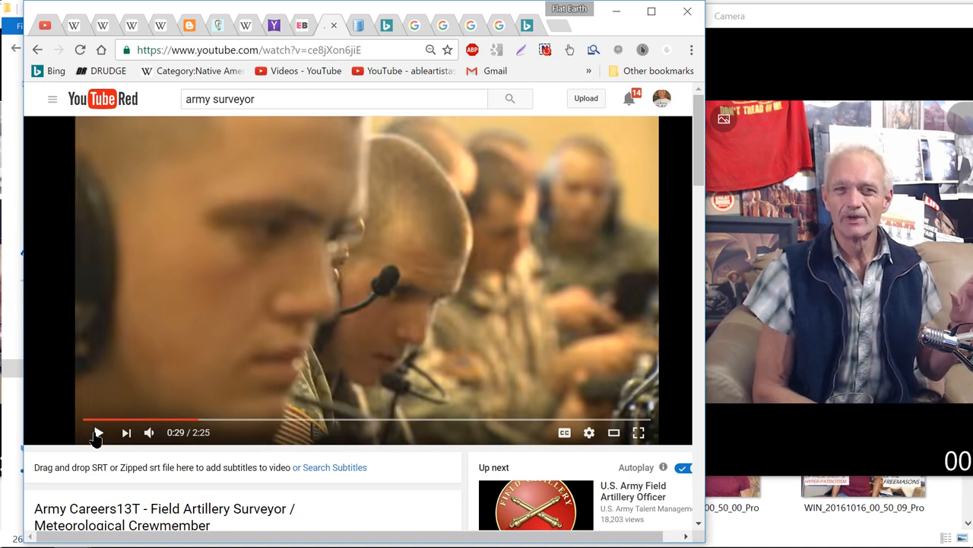
- Play the Army field artillery surveyor video on from 0:29 and pause it at about 0:50
{"action": "left_click", "coordinate": [98, 432]}
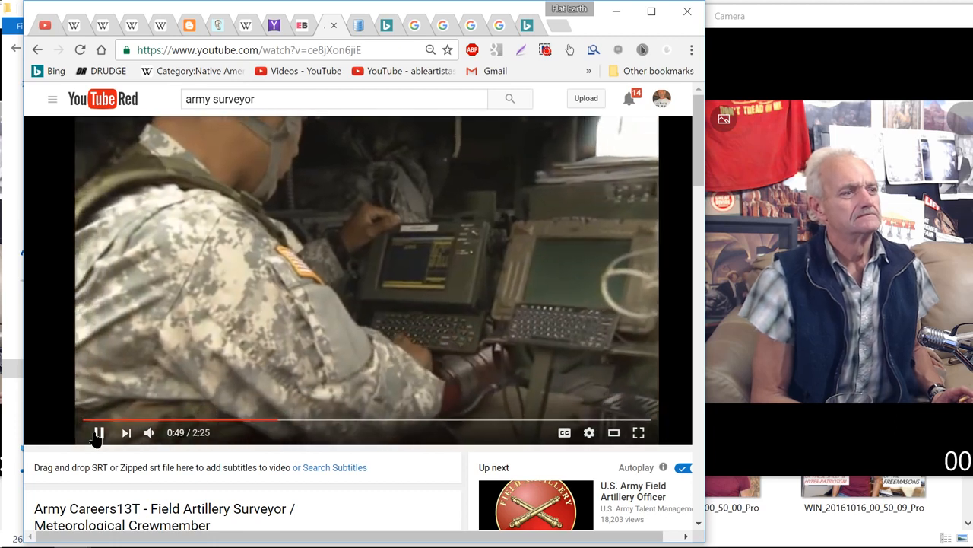
{"action": "left_click", "coordinate": [97, 432]}
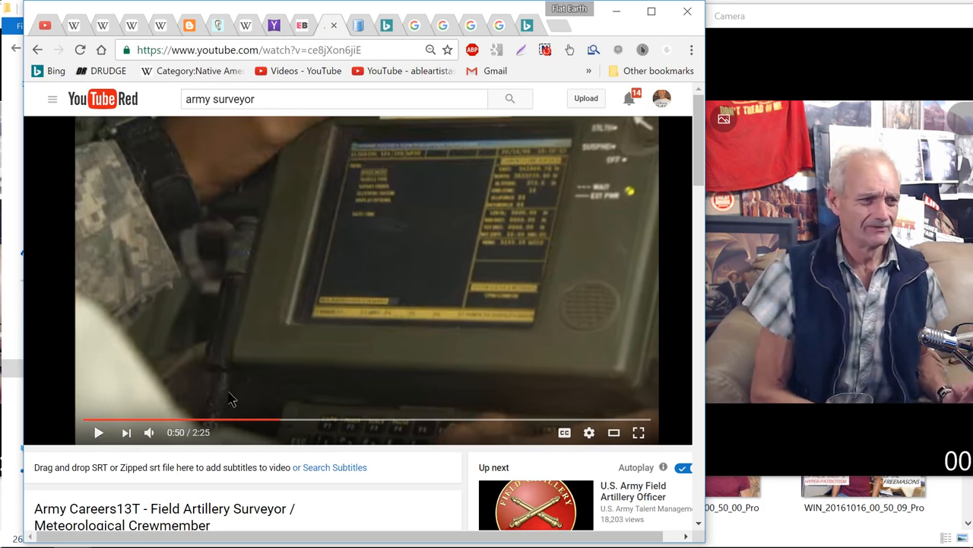
{"action": "left_click", "coordinate": [245, 420]}
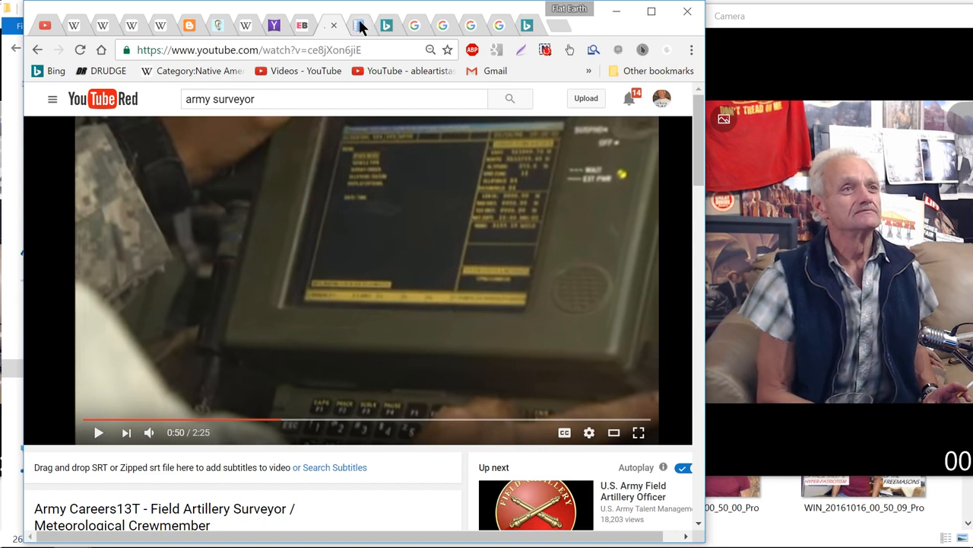
{"action": "mouse_move", "coordinate": [362, 24]}
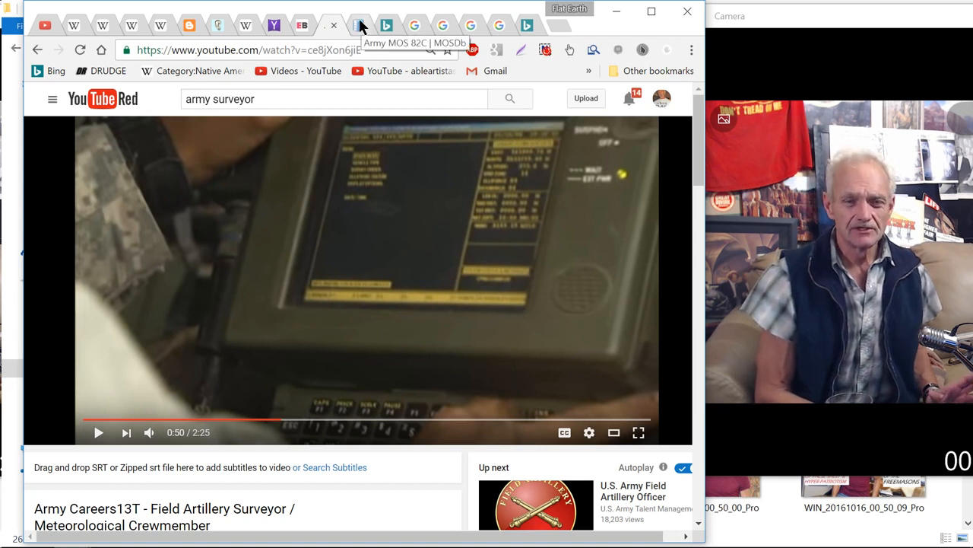
- Switch to the MOSDb Army MOS 82C page and start reading its Job Detail text
{"action": "left_click", "coordinate": [359, 25]}
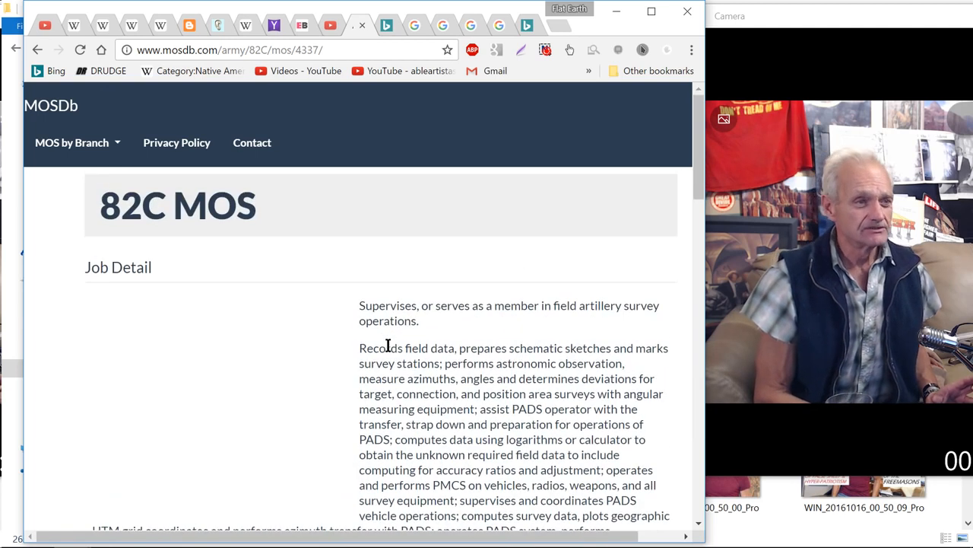
{"action": "mouse_move", "coordinate": [268, 308]}
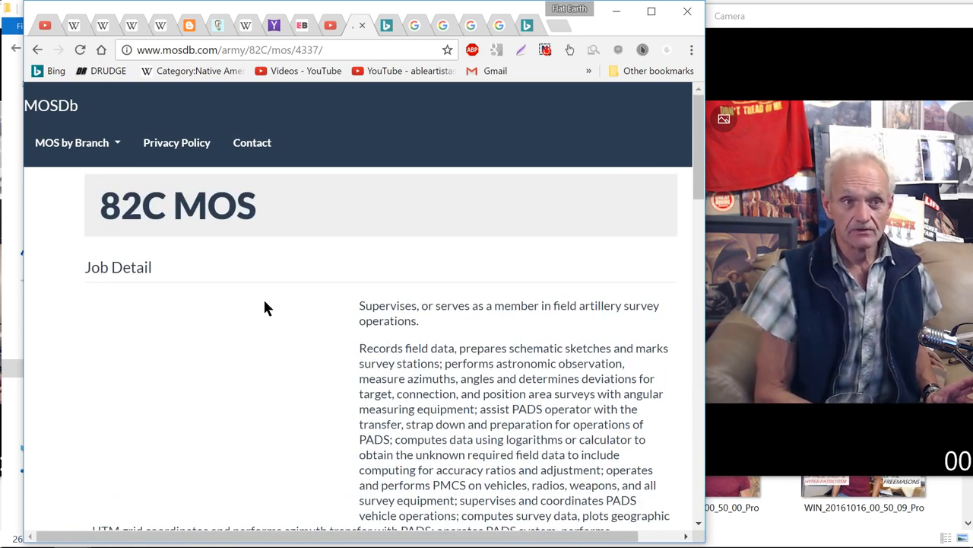
{"action": "scroll", "scroll_direction": "down", "scroll_amount": 3}
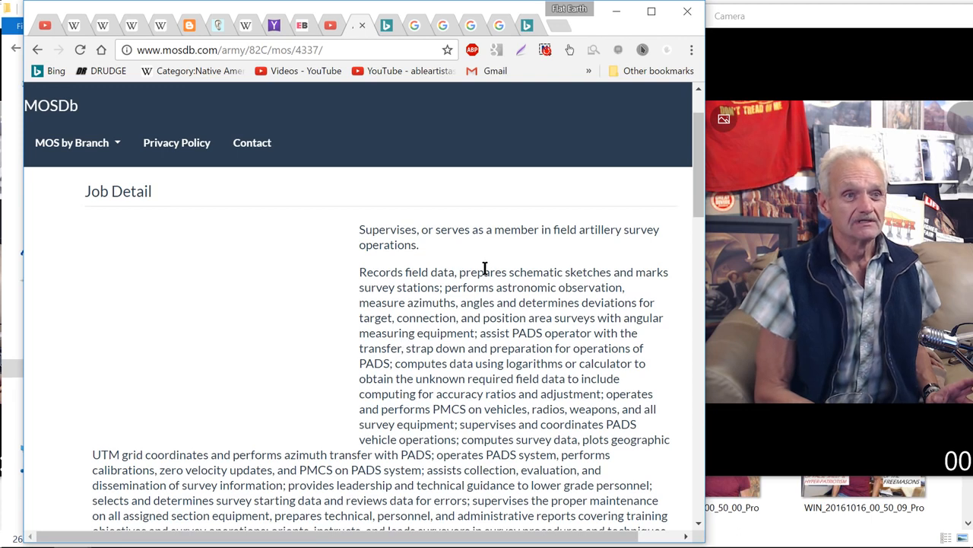
{"action": "scroll", "scroll_direction": "down", "scroll_amount": 3}
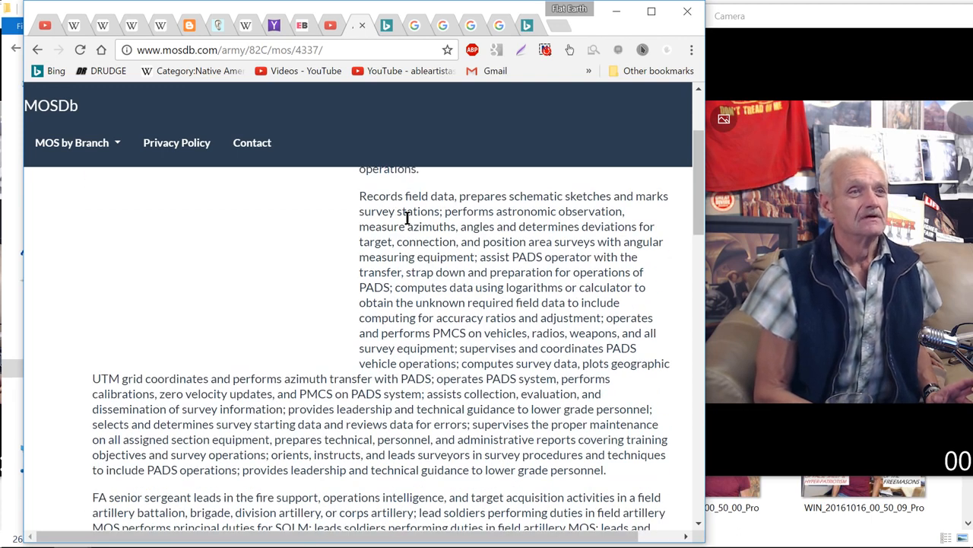
{"action": "mouse_move", "coordinate": [547, 216]}
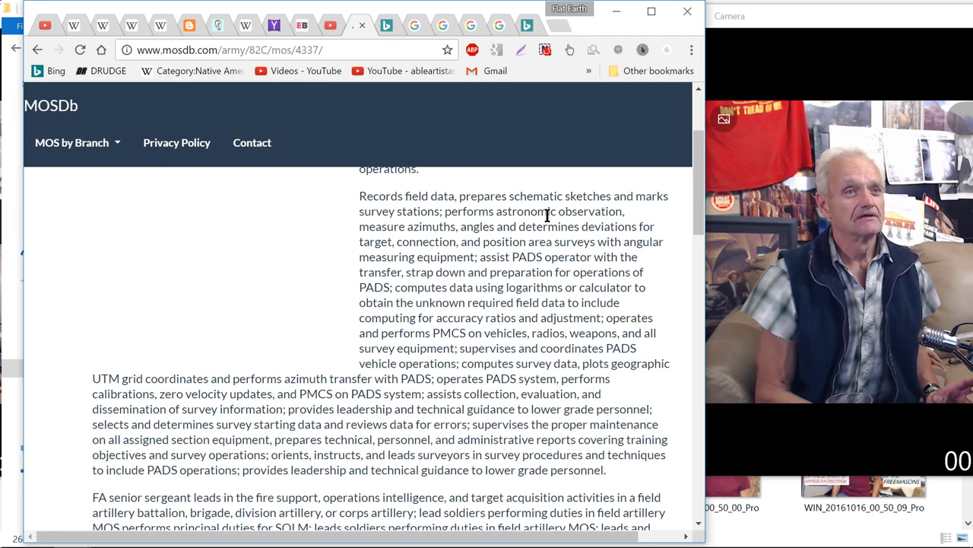
{"action": "mouse_move", "coordinate": [536, 228]}
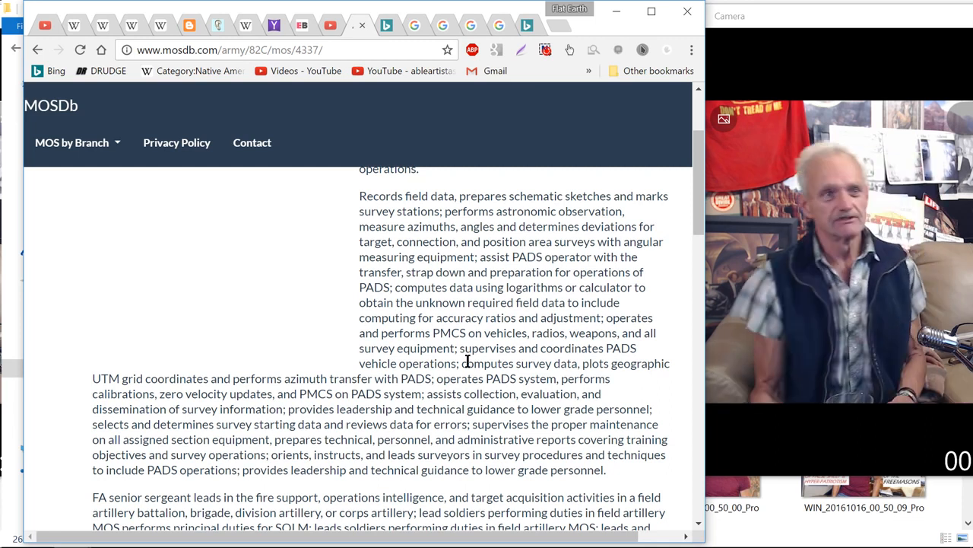
- Read the rest of the 82C duty description down to the Similar MOS lists
{"action": "scroll", "scroll_direction": "down", "scroll_amount": 3}
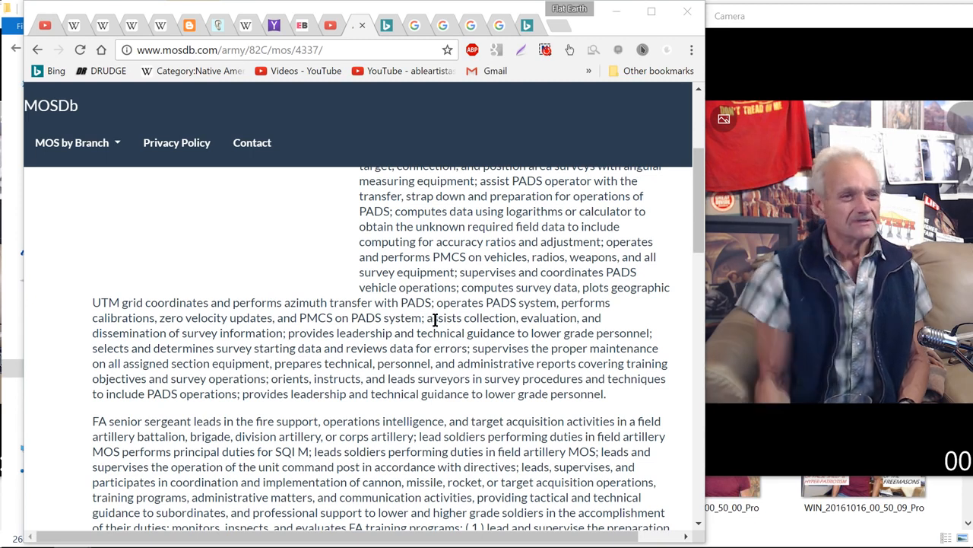
{"action": "scroll", "scroll_direction": "down", "scroll_amount": 3}
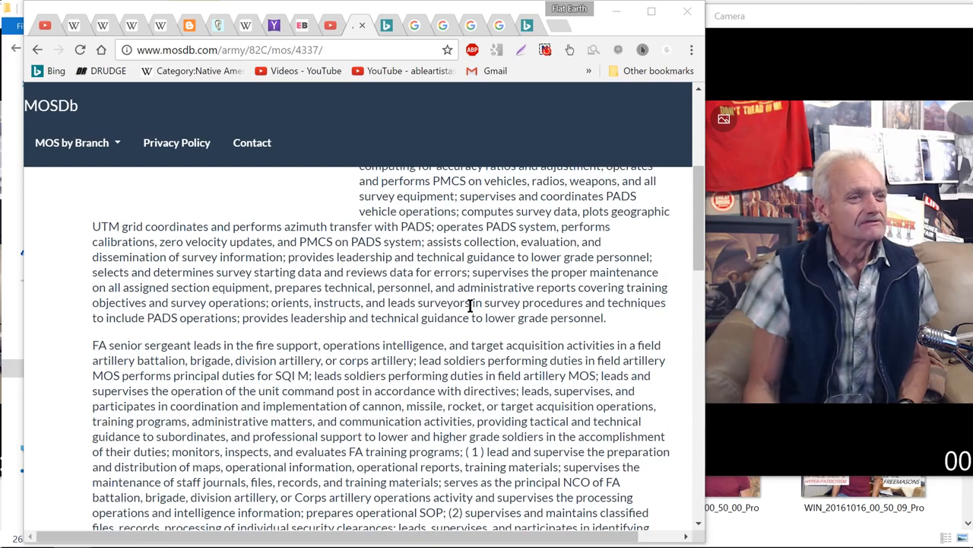
{"action": "scroll", "scroll_direction": "down", "scroll_amount": 3}
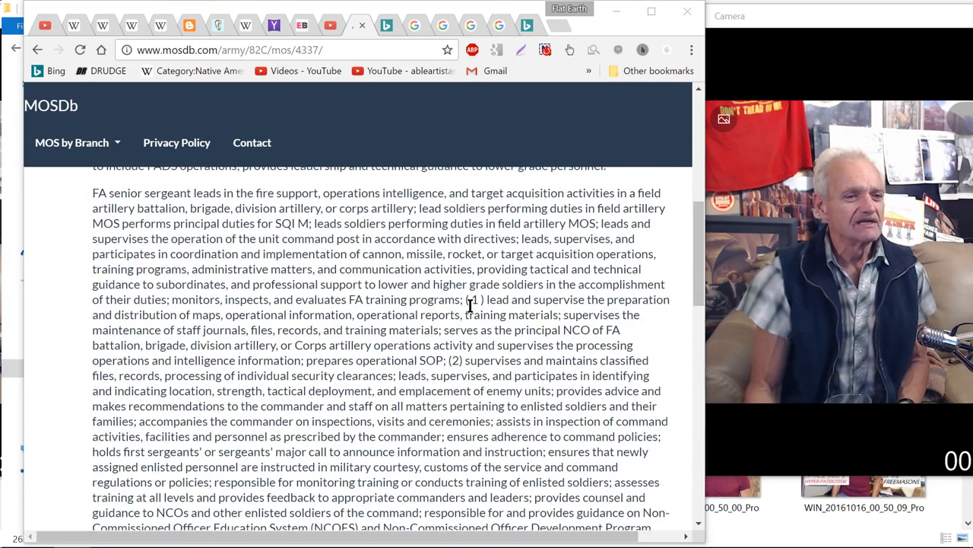
{"action": "scroll", "scroll_direction": "down", "scroll_amount": 3}
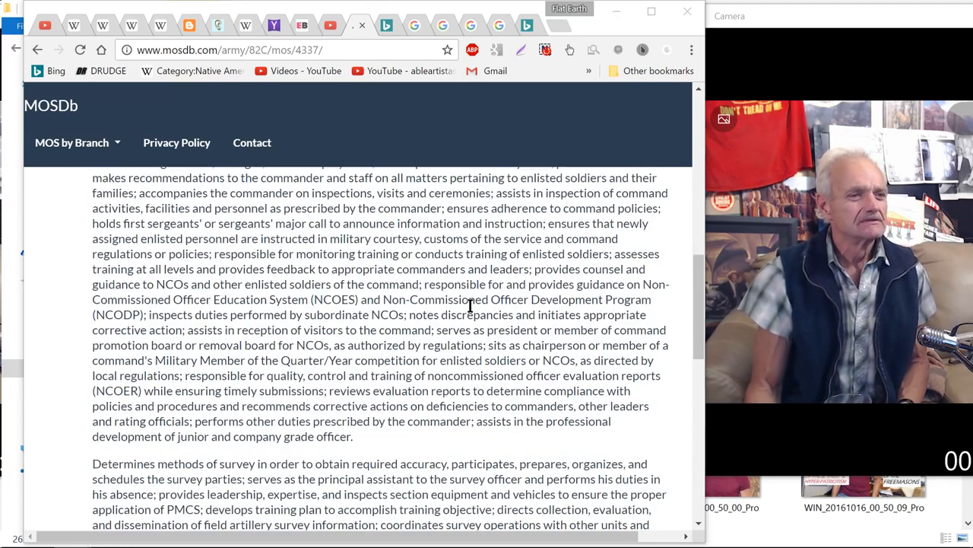
{"action": "scroll", "scroll_direction": "down", "scroll_amount": 3}
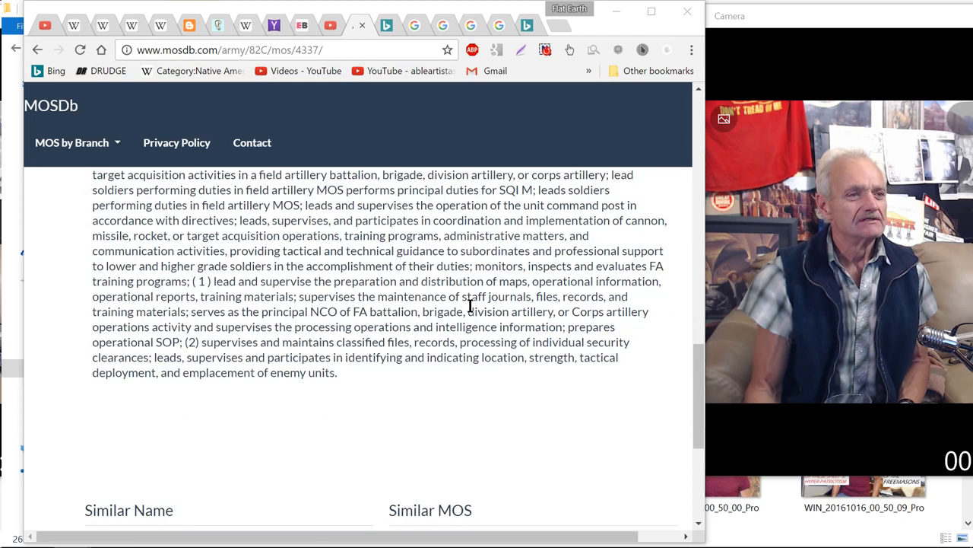
{"action": "scroll", "scroll_direction": "down", "scroll_amount": 3}
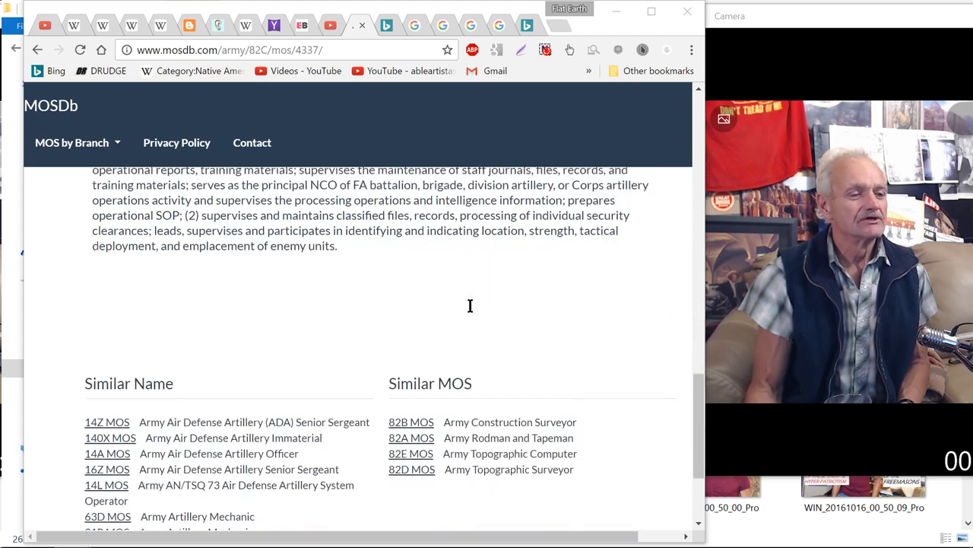
{"action": "scroll", "scroll_direction": "down", "scroll_amount": 3}
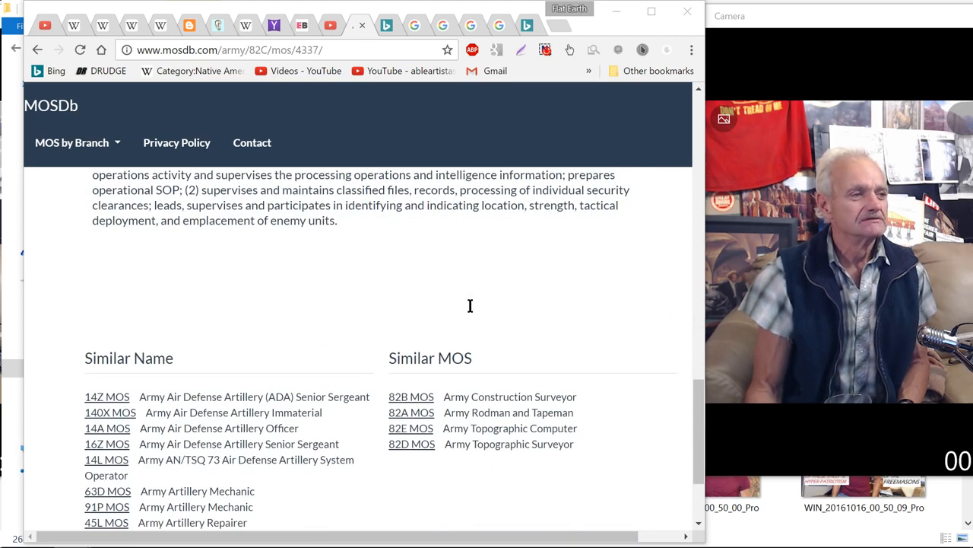
{"action": "scroll", "scroll_direction": "up", "scroll_amount": 3}
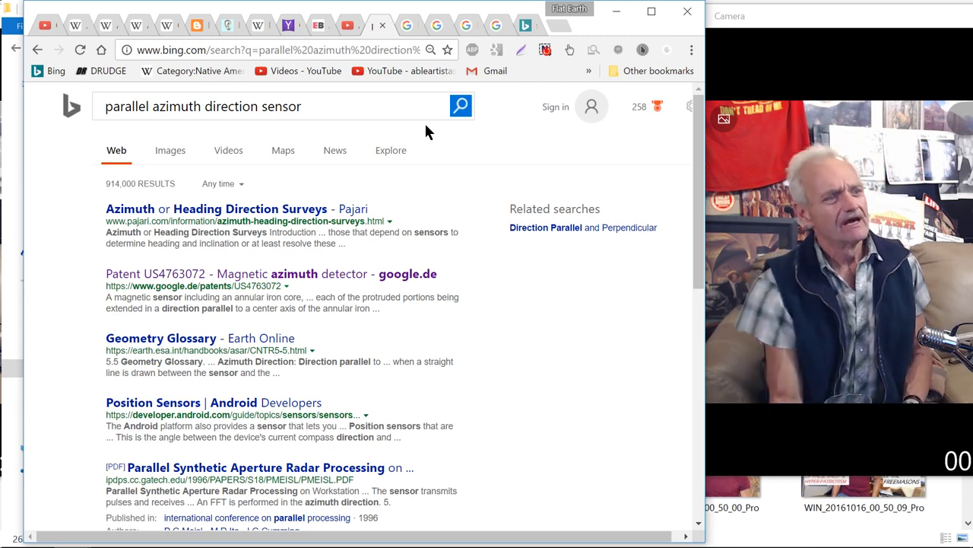
{"action": "mouse_move", "coordinate": [331, 273]}
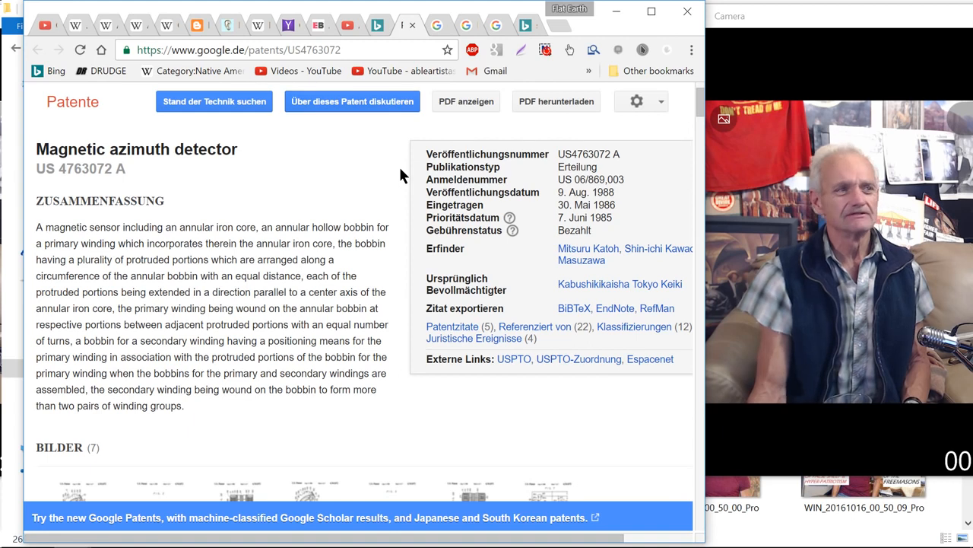
{"action": "mouse_move", "coordinate": [285, 185]}
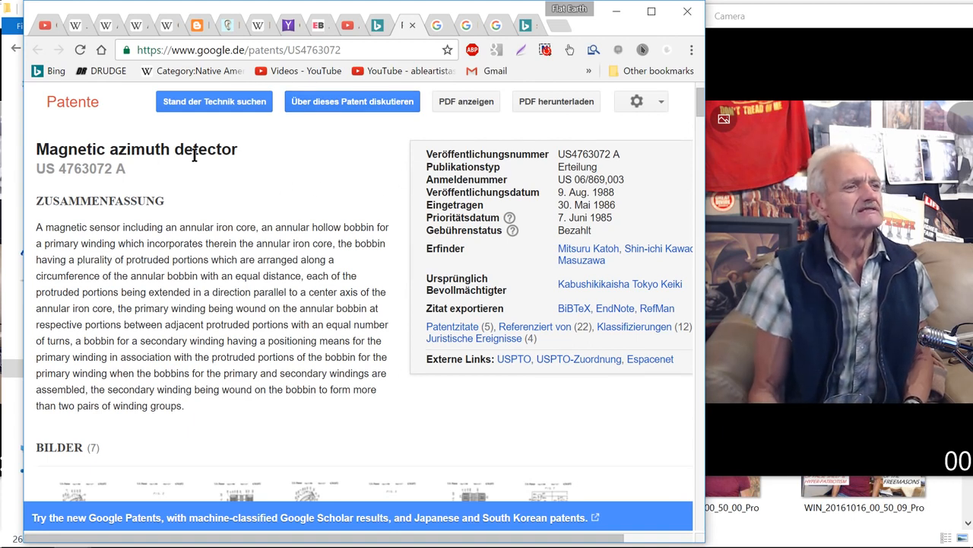
- Scroll through the US4763072 abstract, description and claims down to Juristische Ereignisse
{"action": "scroll", "scroll_direction": "down", "scroll_amount": 3}
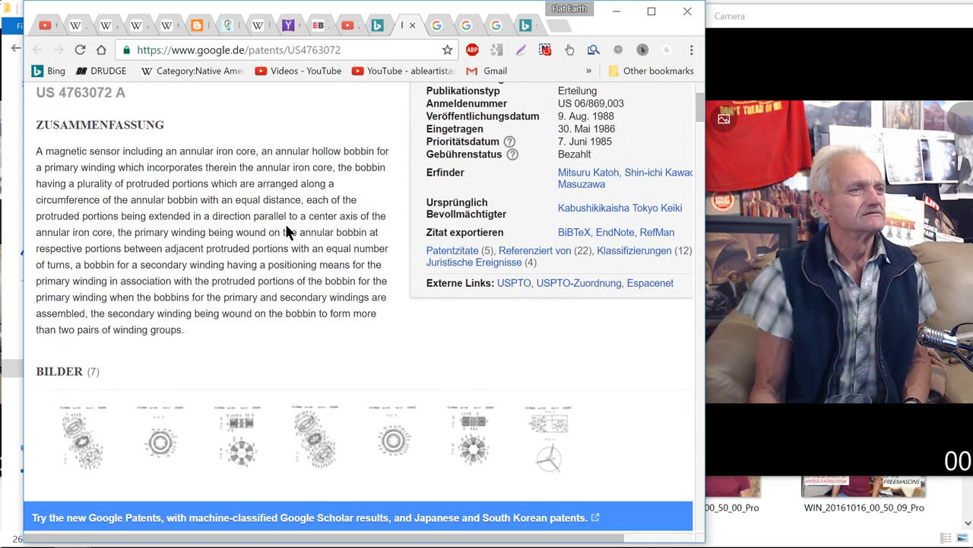
{"action": "mouse_move", "coordinate": [136, 215]}
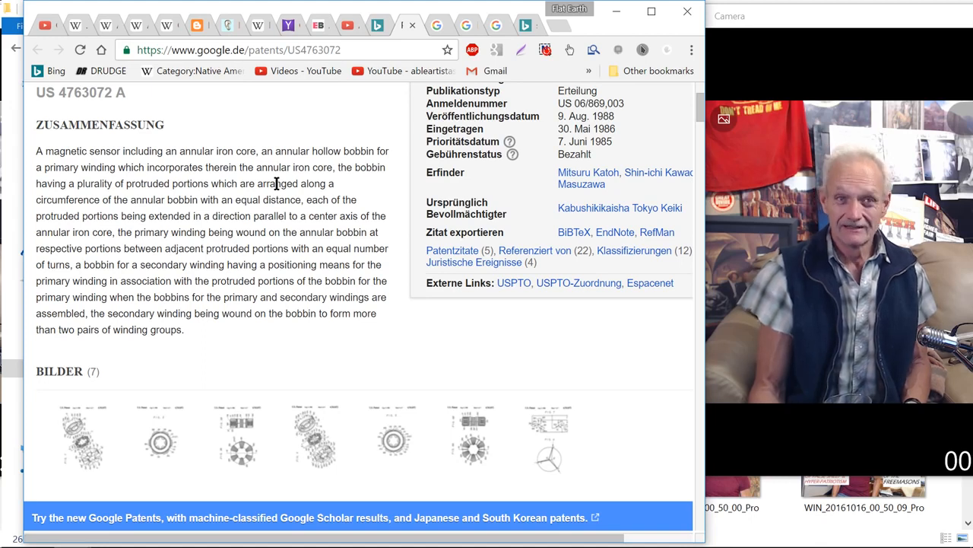
{"action": "scroll", "scroll_direction": "down", "scroll_amount": 3}
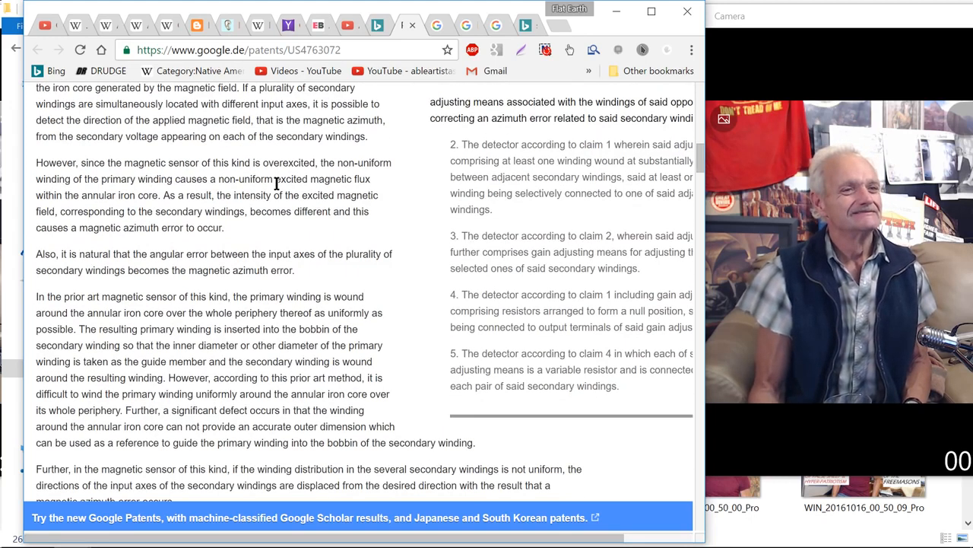
{"action": "scroll", "scroll_direction": "down", "scroll_amount": 3}
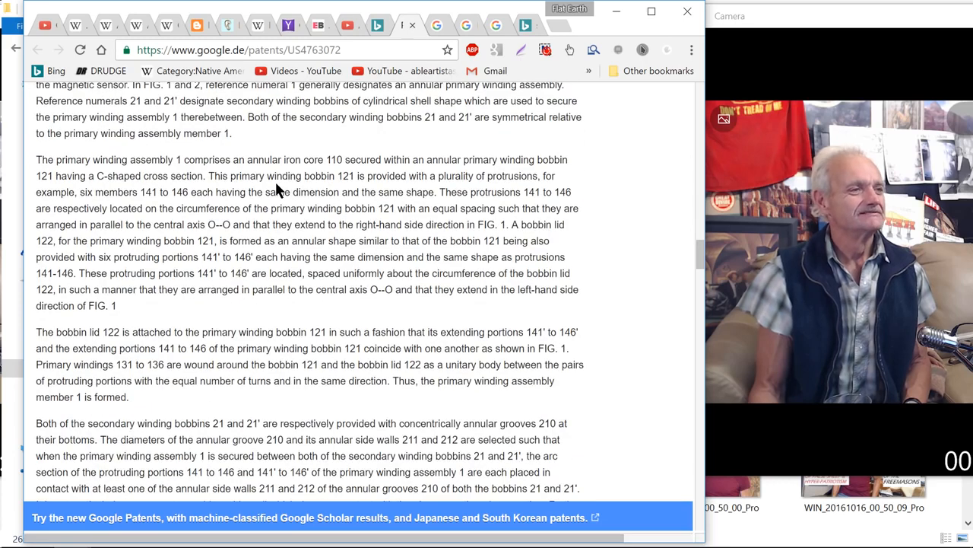
{"action": "scroll", "scroll_direction": "down", "scroll_amount": 3}
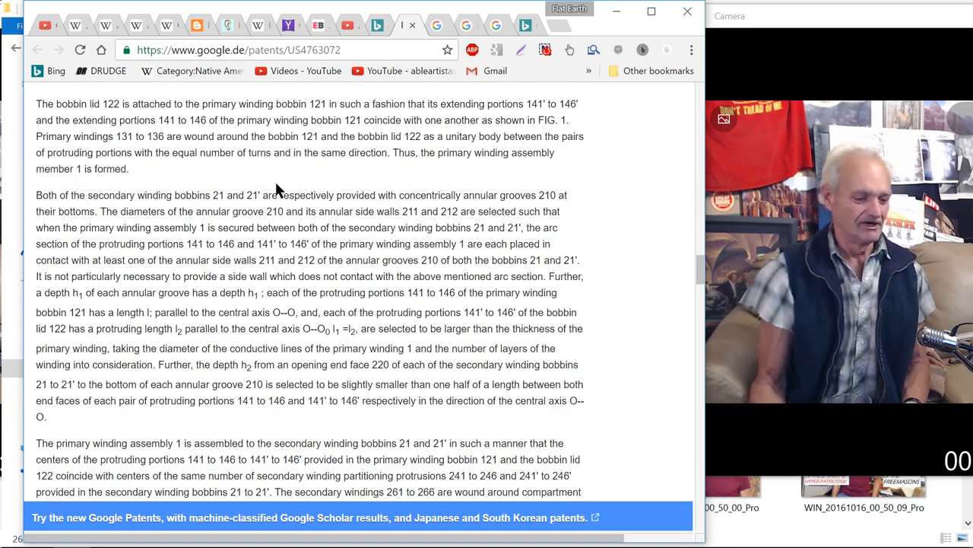
{"action": "scroll", "scroll_direction": "down", "scroll_amount": 3}
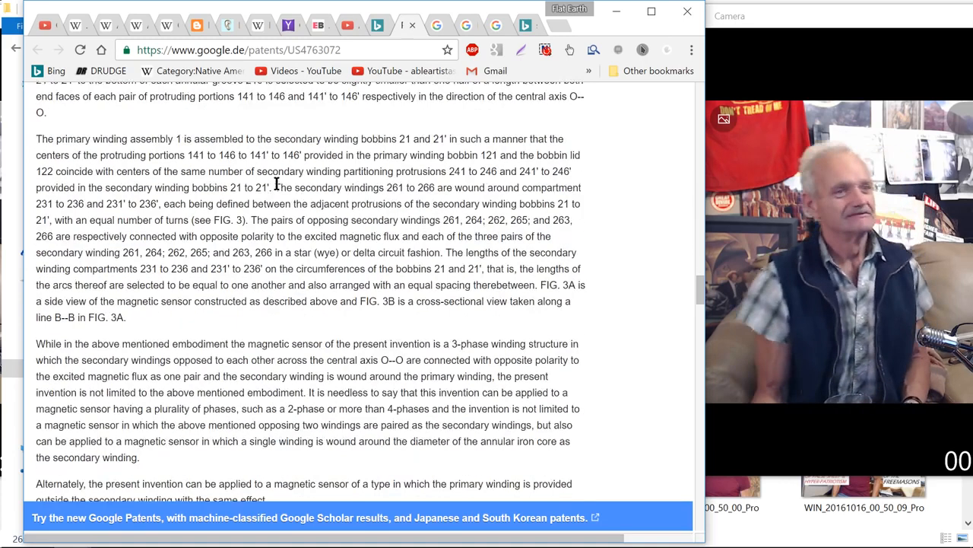
{"action": "scroll", "scroll_direction": "down", "scroll_amount": 3}
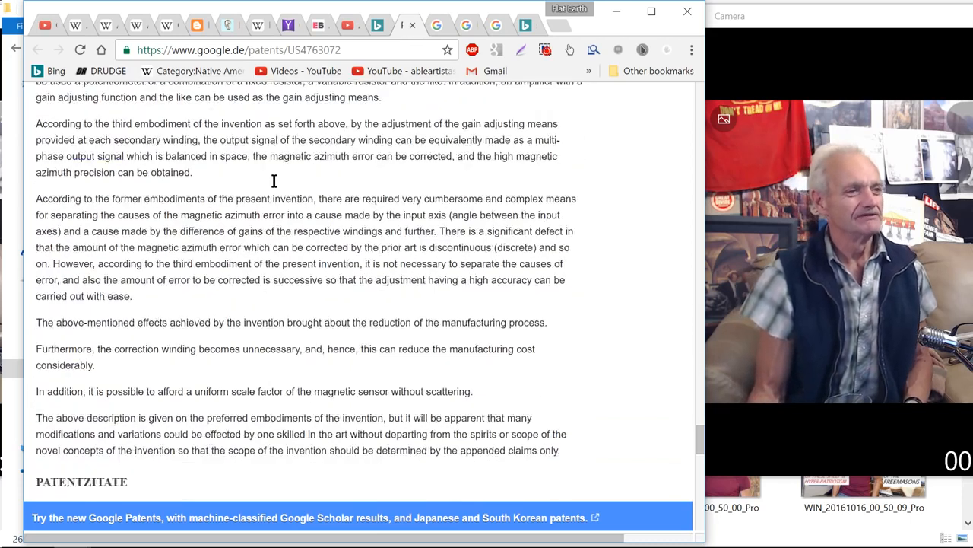
{"action": "scroll", "scroll_direction": "down", "scroll_amount": 3}
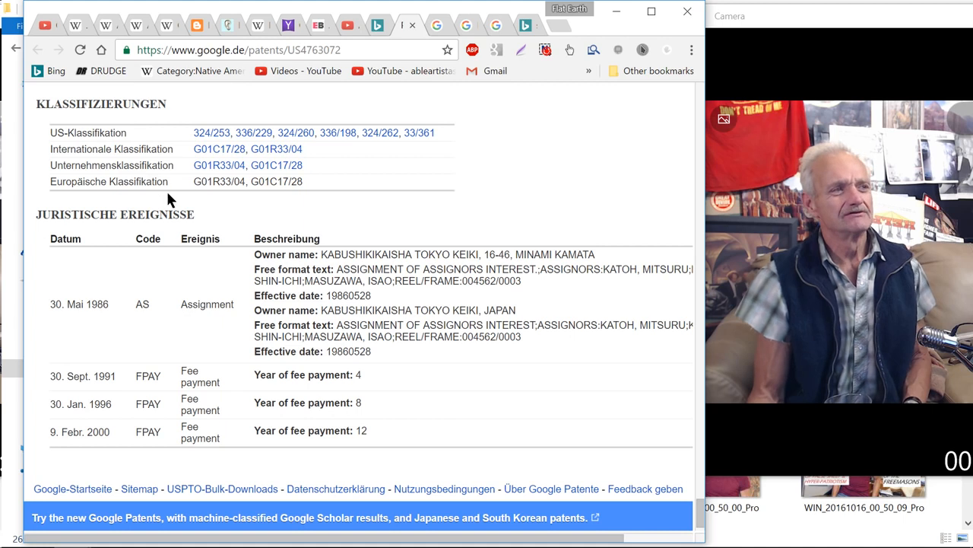
{"action": "scroll", "scroll_direction": "down", "scroll_amount": 3}
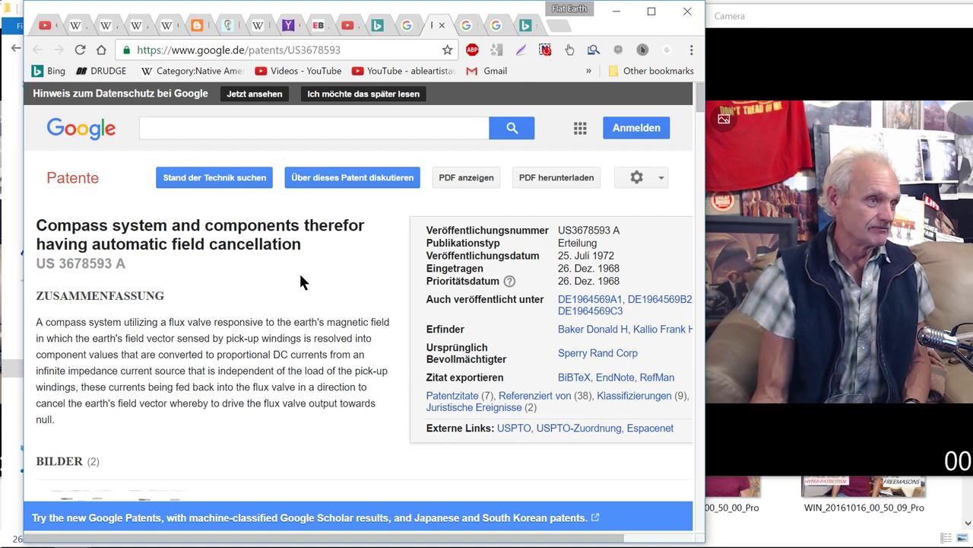
- Scroll within the US3678593 compass patent page around its abstract and bibliographic data
{"action": "scroll", "scroll_direction": "down", "scroll_amount": 3}
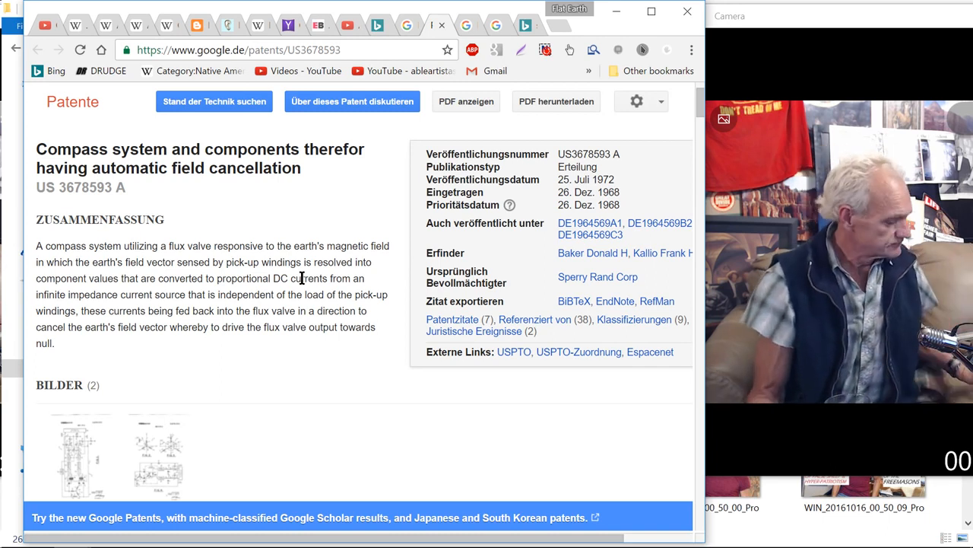
{"action": "scroll", "scroll_direction": "down", "scroll_amount": 3}
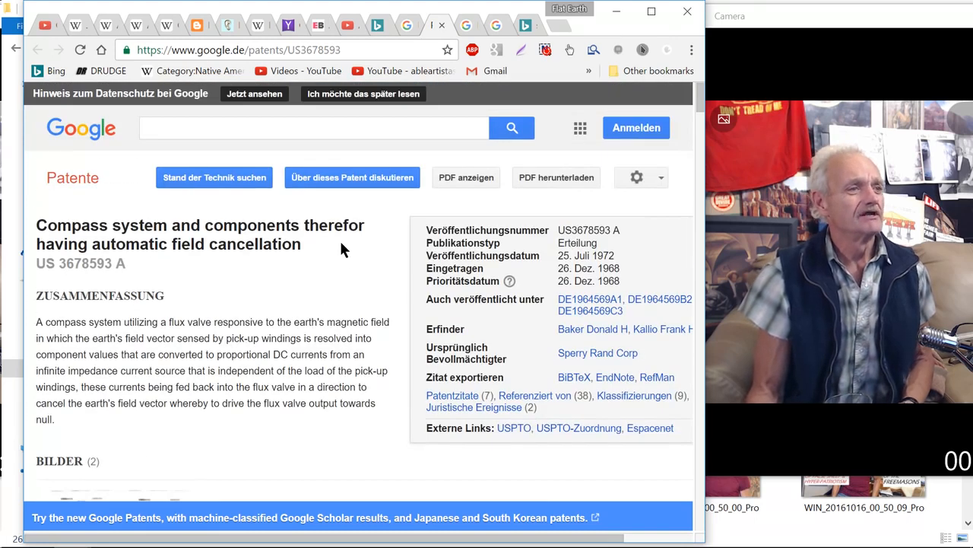
{"action": "mouse_move", "coordinate": [338, 244]}
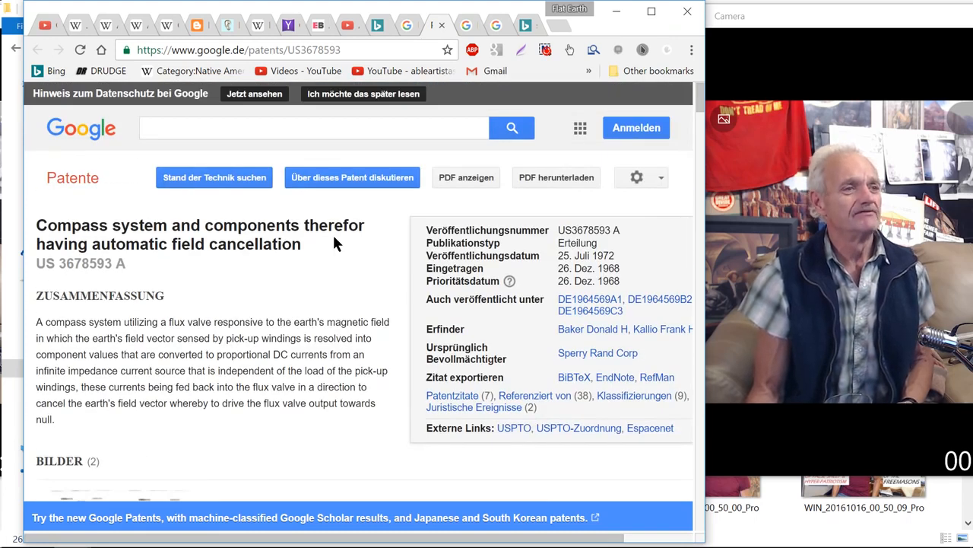
{"action": "scroll", "scroll_direction": "down", "scroll_amount": 3}
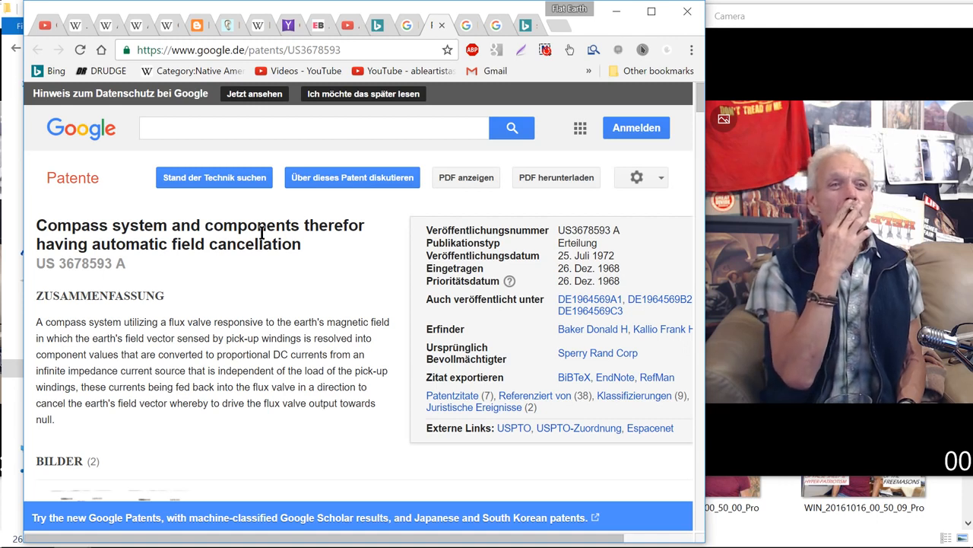
- Read the US3678593 Beschreibung past the preferred embodiment to the closed-loop equations
{"action": "scroll", "scroll_direction": "down", "scroll_amount": 3}
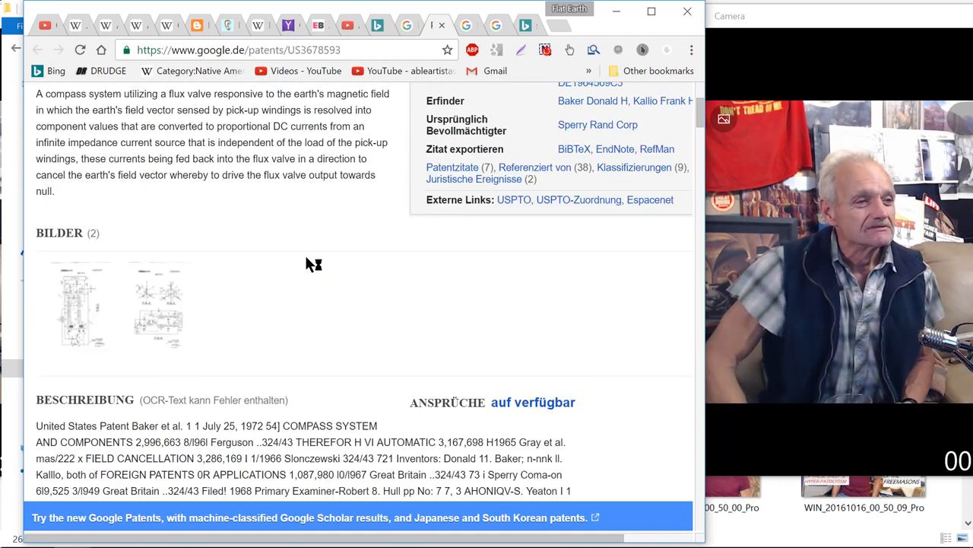
{"action": "scroll", "scroll_direction": "down", "scroll_amount": 3}
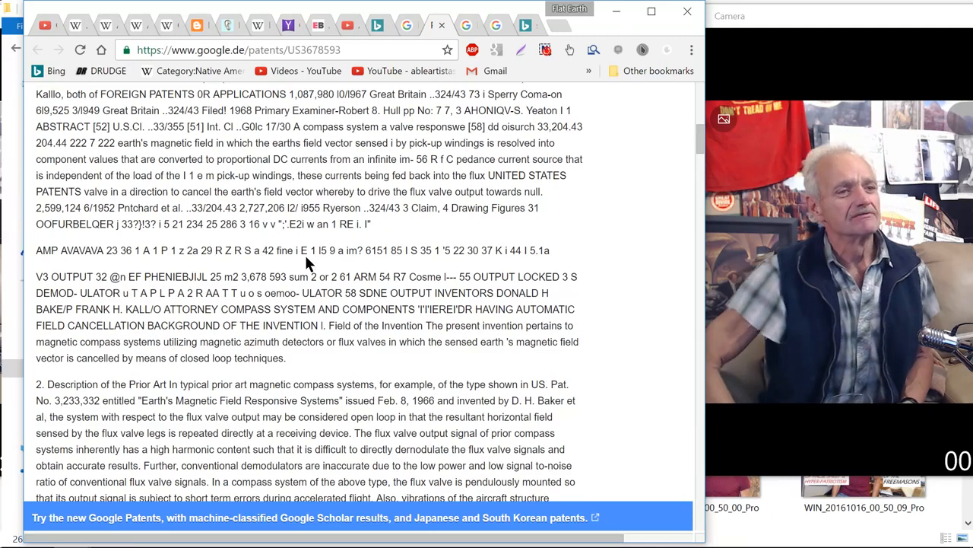
{"action": "scroll", "scroll_direction": "down", "scroll_amount": 3}
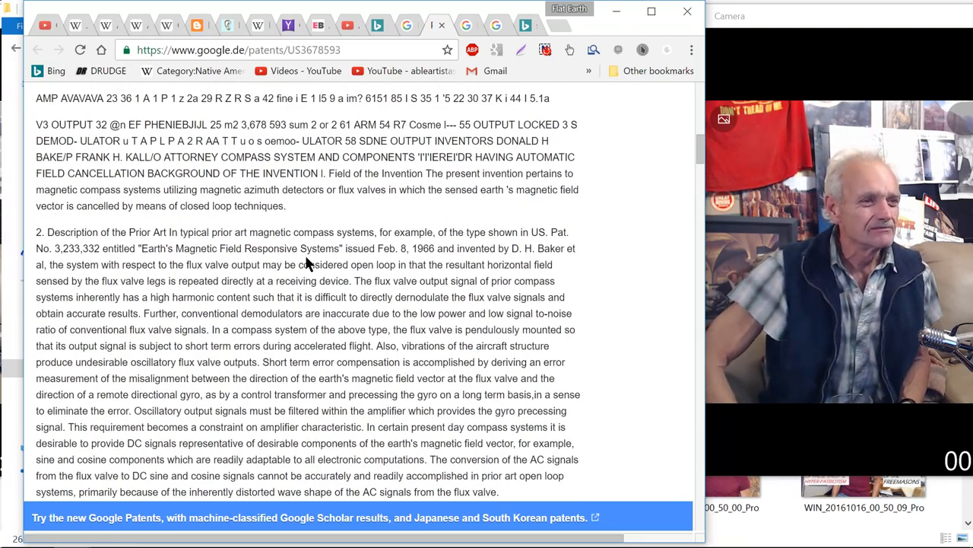
{"action": "scroll", "scroll_direction": "down", "scroll_amount": 3}
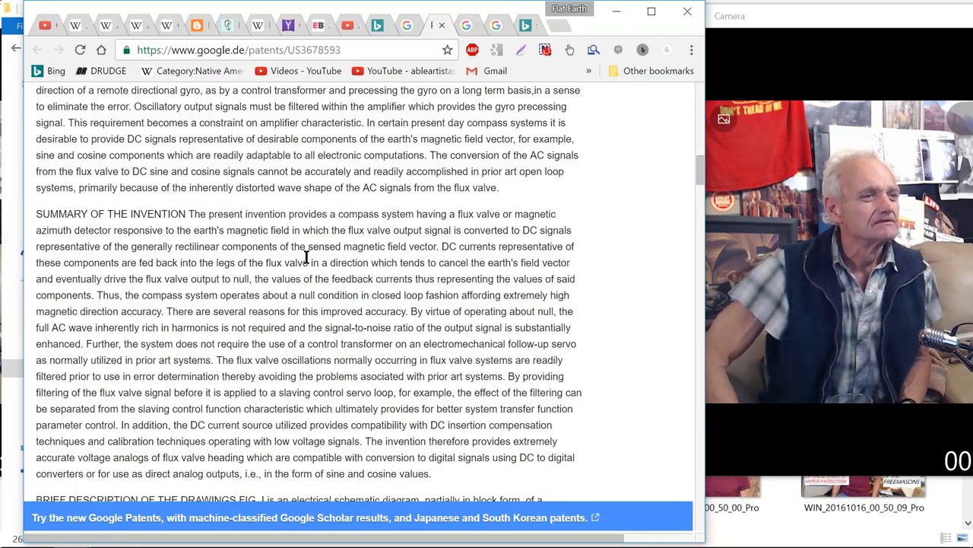
{"action": "scroll", "scroll_direction": "down", "scroll_amount": 3}
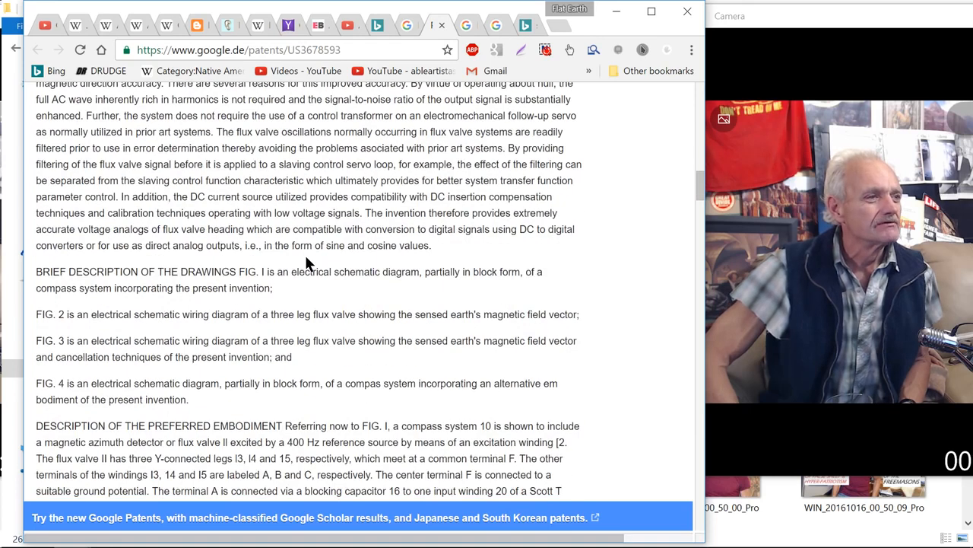
{"action": "scroll", "scroll_direction": "down", "scroll_amount": 3}
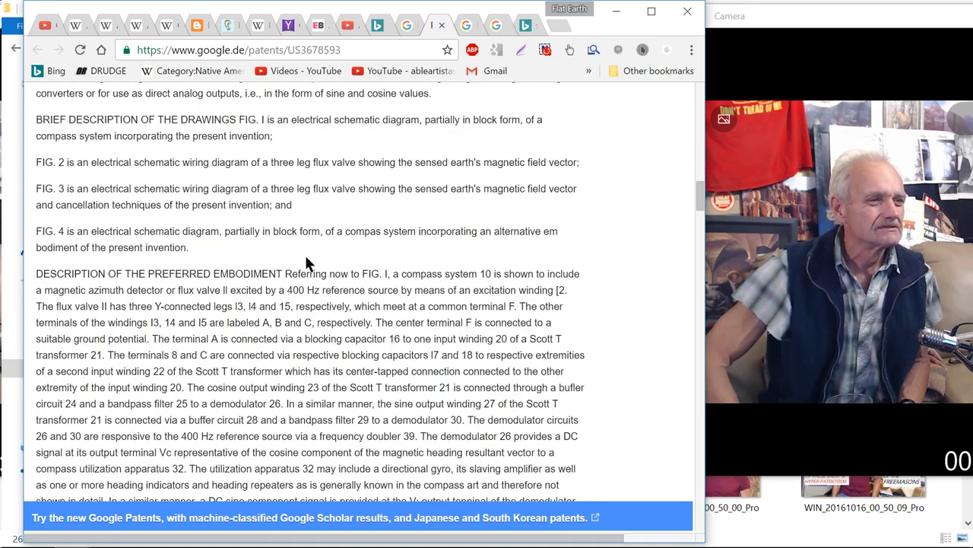
{"action": "scroll", "scroll_direction": "down", "scroll_amount": 3}
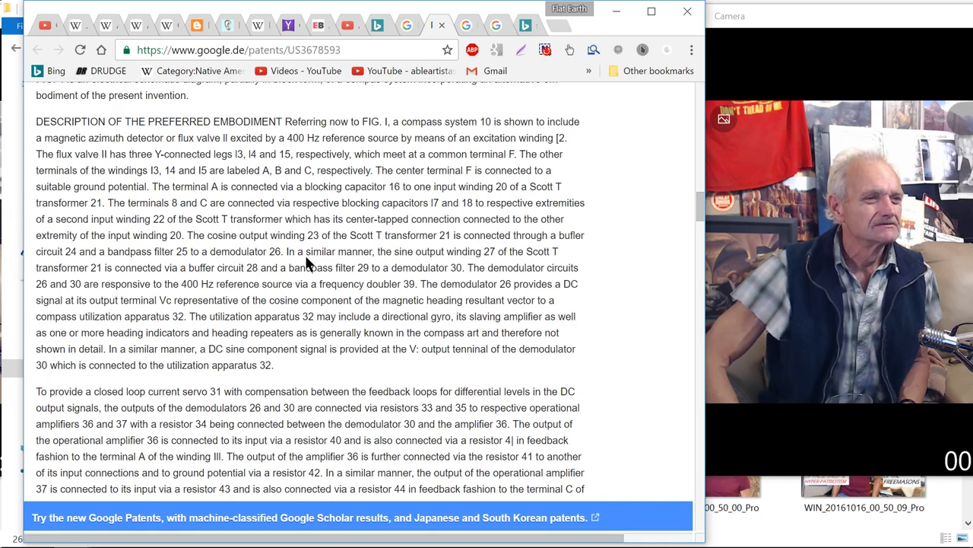
{"action": "scroll", "scroll_direction": "down", "scroll_amount": 3}
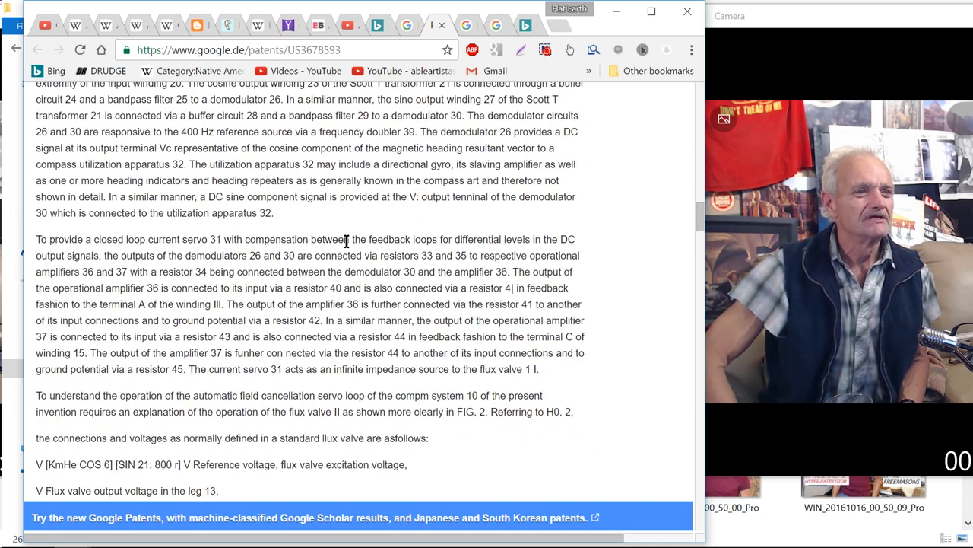
{"action": "scroll", "scroll_direction": "down", "scroll_amount": 3}
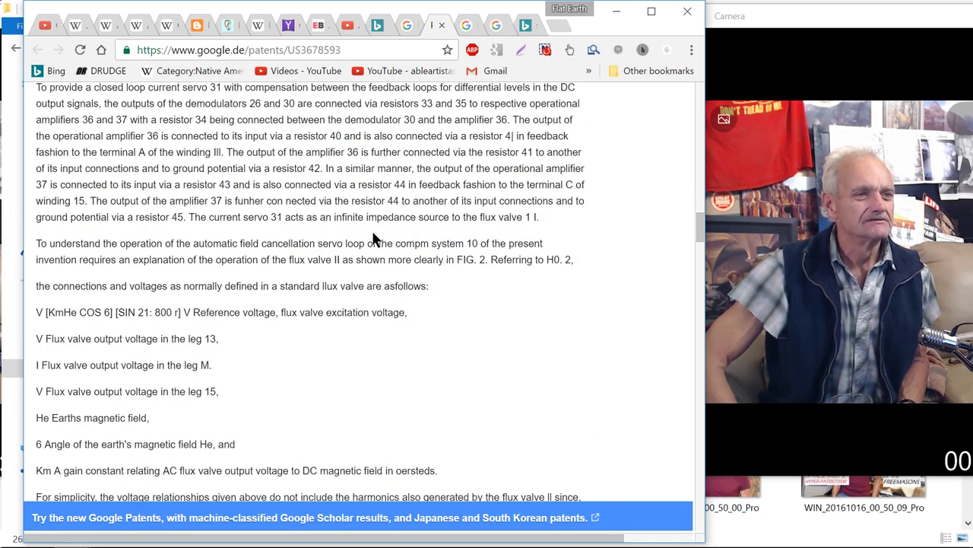
{"action": "mouse_move", "coordinate": [315, 202]}
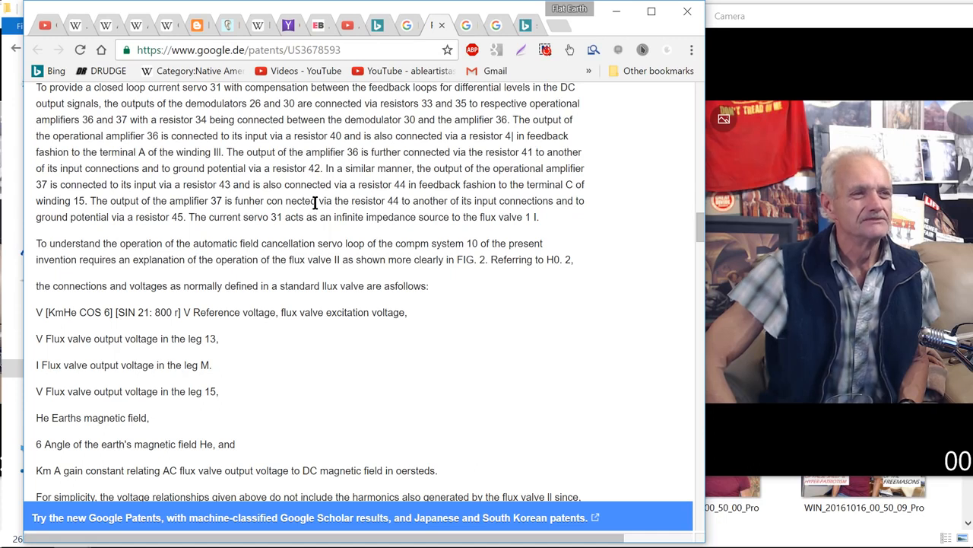
{"action": "scroll", "scroll_direction": "down", "scroll_amount": 3}
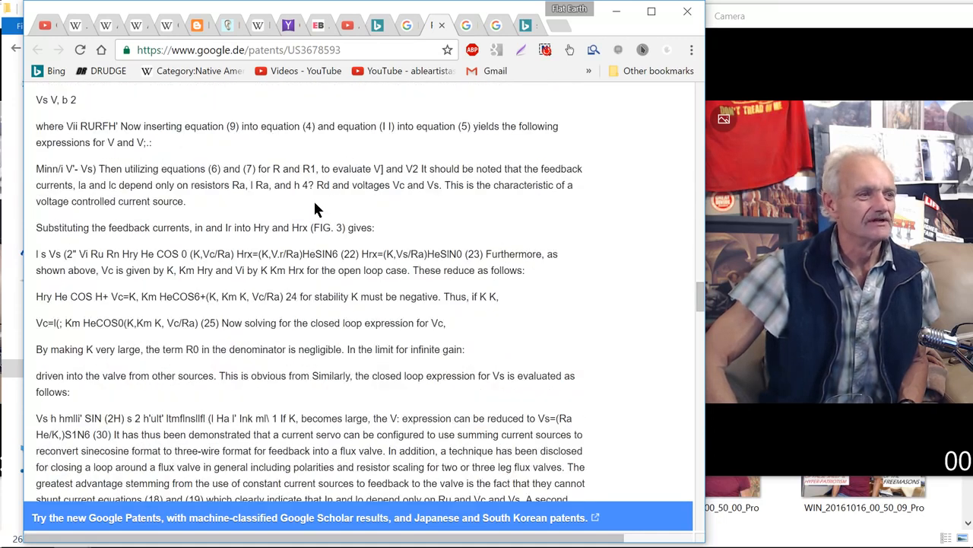
{"action": "scroll", "scroll_direction": "down", "scroll_amount": 3}
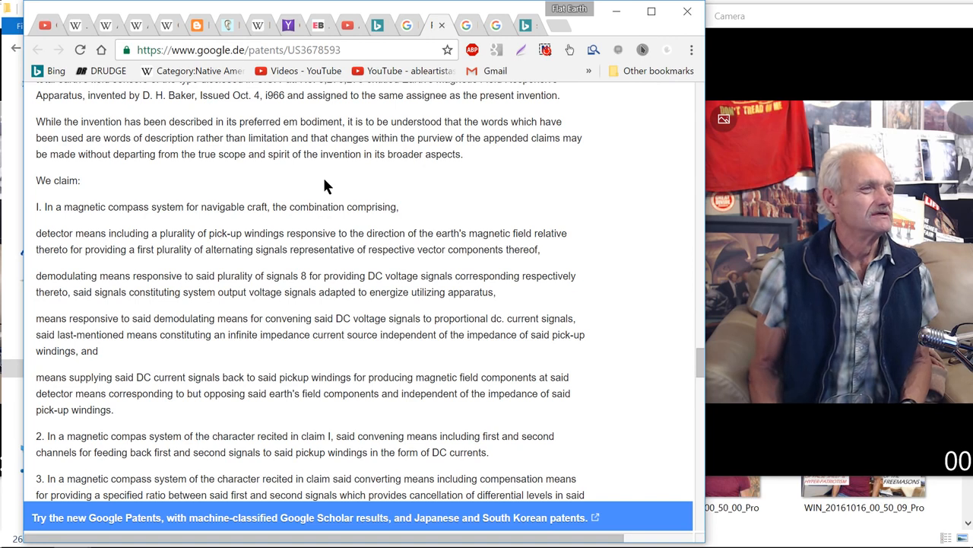
{"action": "mouse_move", "coordinate": [192, 224]}
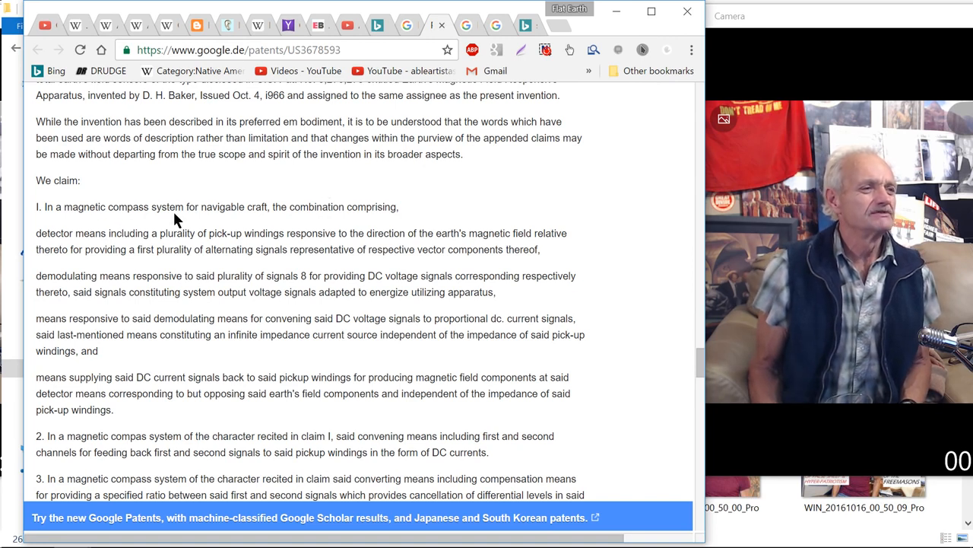
{"action": "mouse_move", "coordinate": [227, 225]}
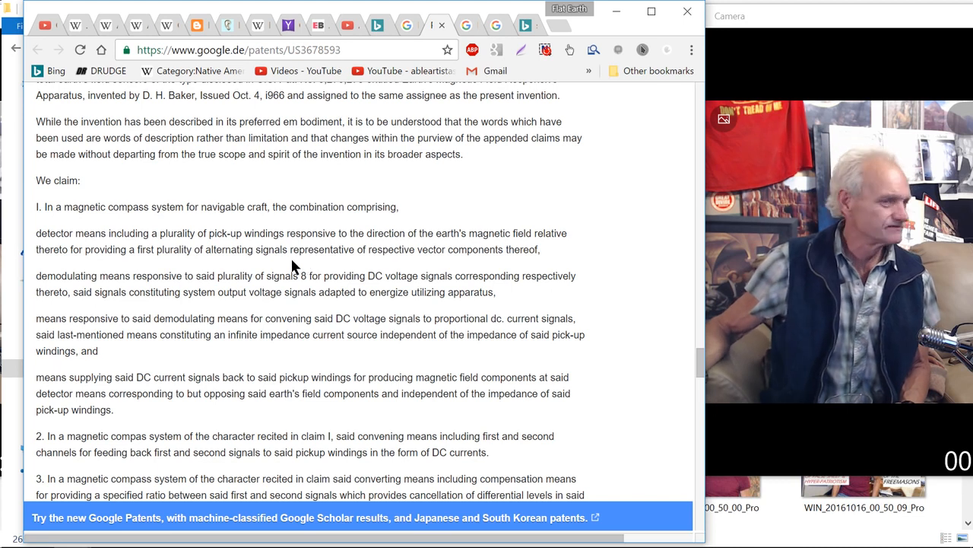
{"action": "mouse_move", "coordinate": [288, 263]}
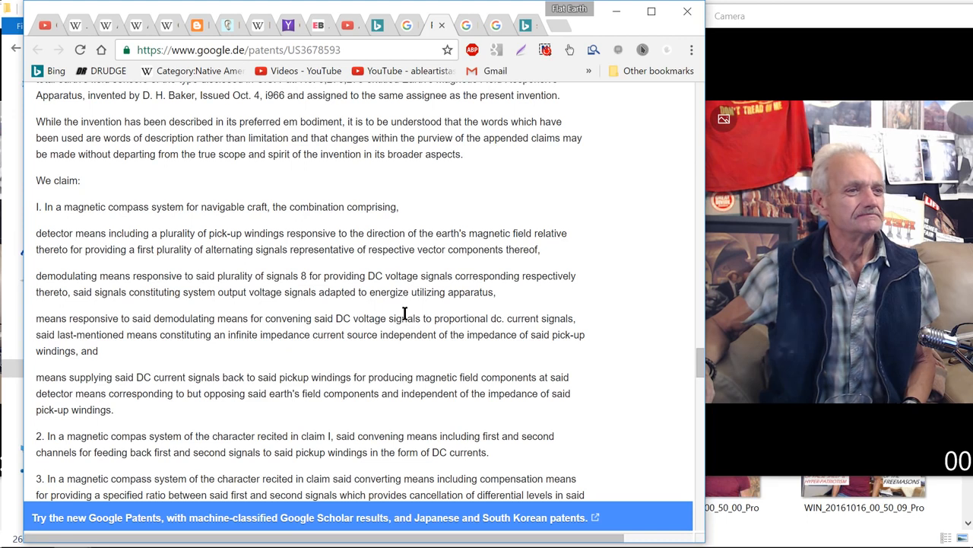
- Scroll through claims 1 to 3 down to the start of the cited patents section
{"action": "scroll", "scroll_direction": "down", "scroll_amount": 3}
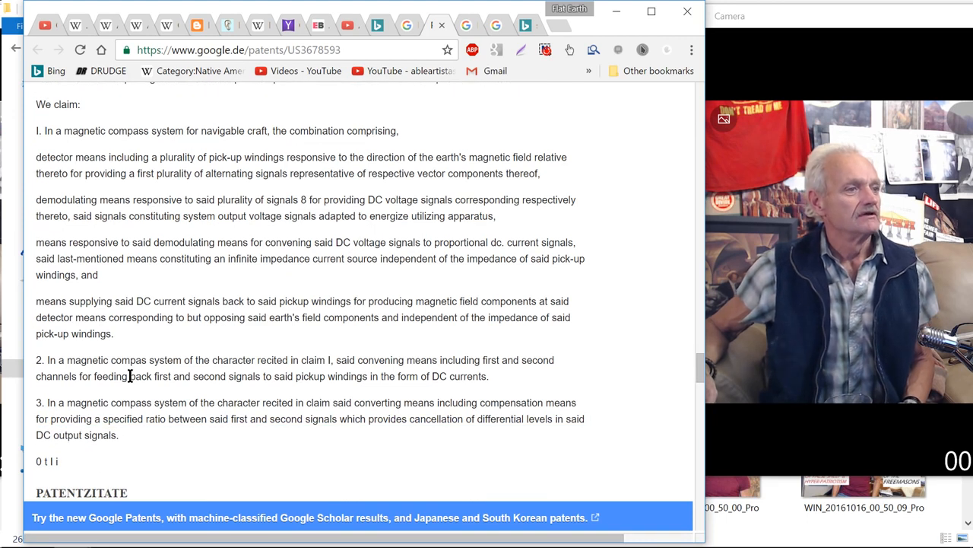
{"action": "mouse_move", "coordinate": [119, 380]}
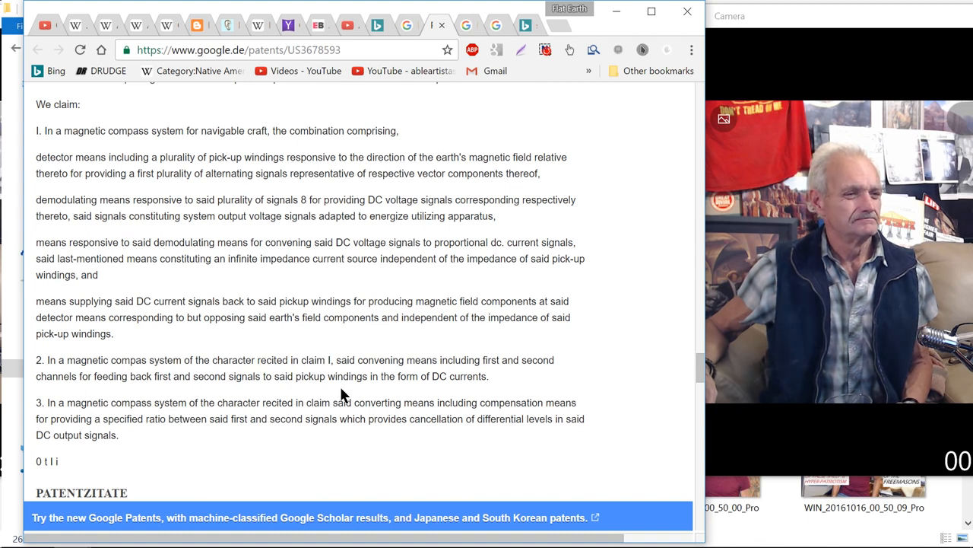
- Scroll past the Patentzitate table to the Referenziert von list of citing patents
{"action": "scroll", "scroll_direction": "down", "scroll_amount": 3}
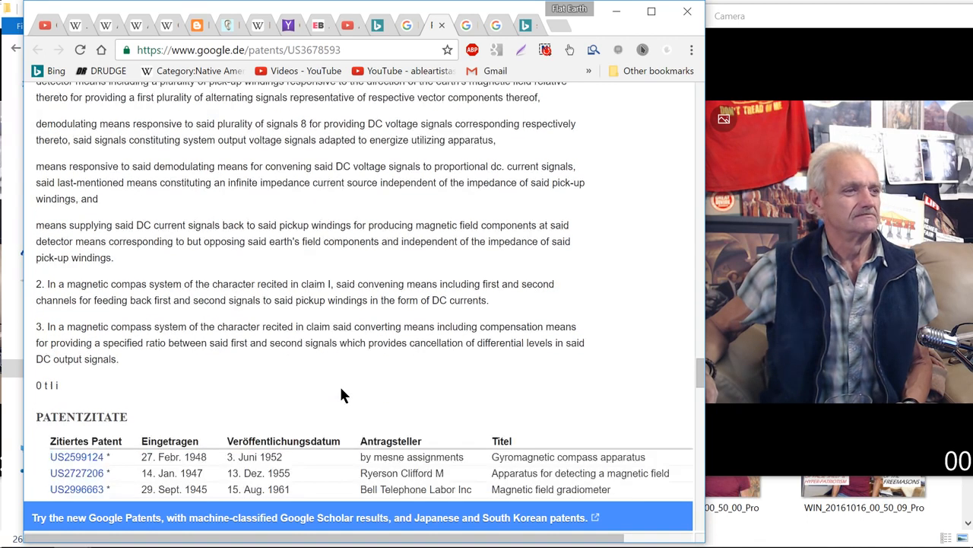
{"action": "scroll", "scroll_direction": "down", "scroll_amount": 3}
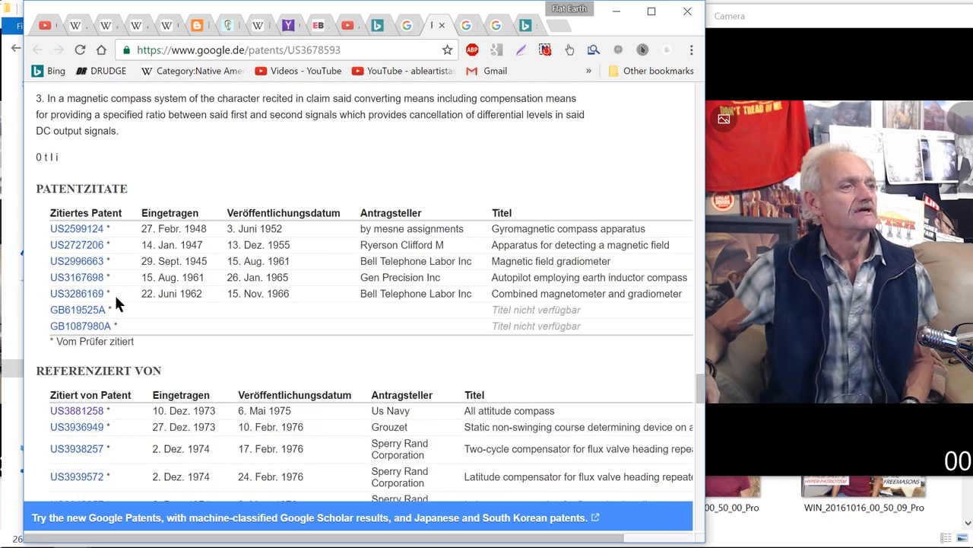
{"action": "scroll", "scroll_direction": "down", "scroll_amount": 3}
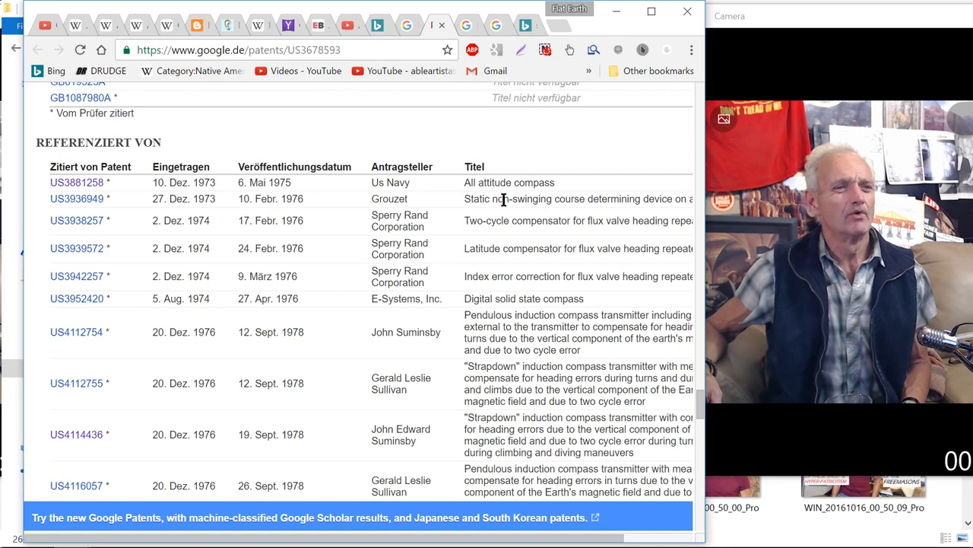
{"action": "scroll", "scroll_direction": "down", "scroll_amount": 3}
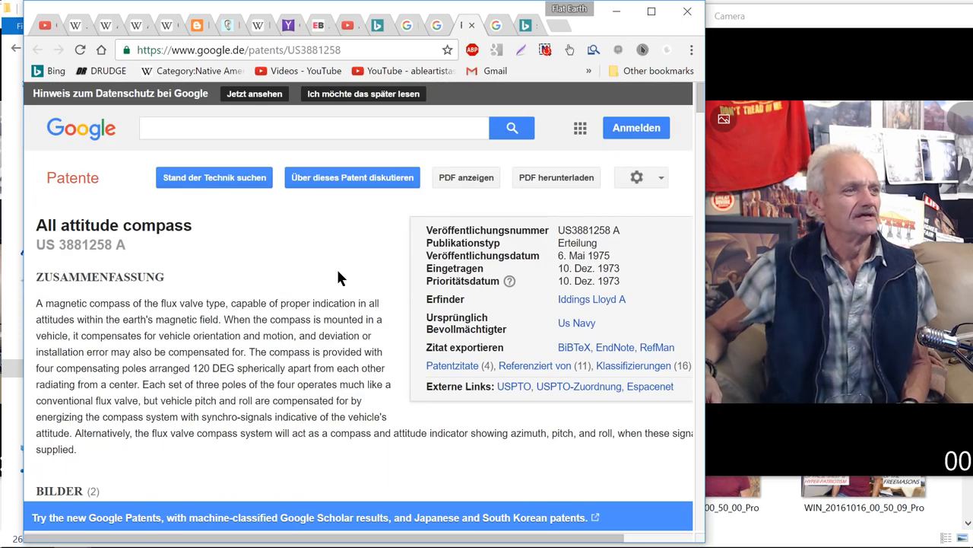
- Scroll to the Bilder section of US3881258 and open the second patent drawing
{"action": "scroll", "scroll_direction": "down", "scroll_amount": 3}
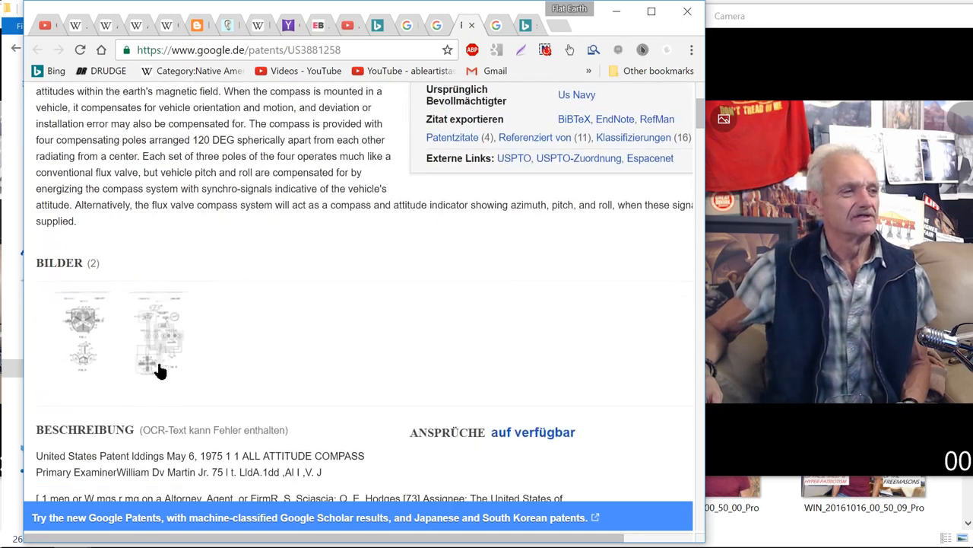
{"action": "left_click", "coordinate": [155, 331]}
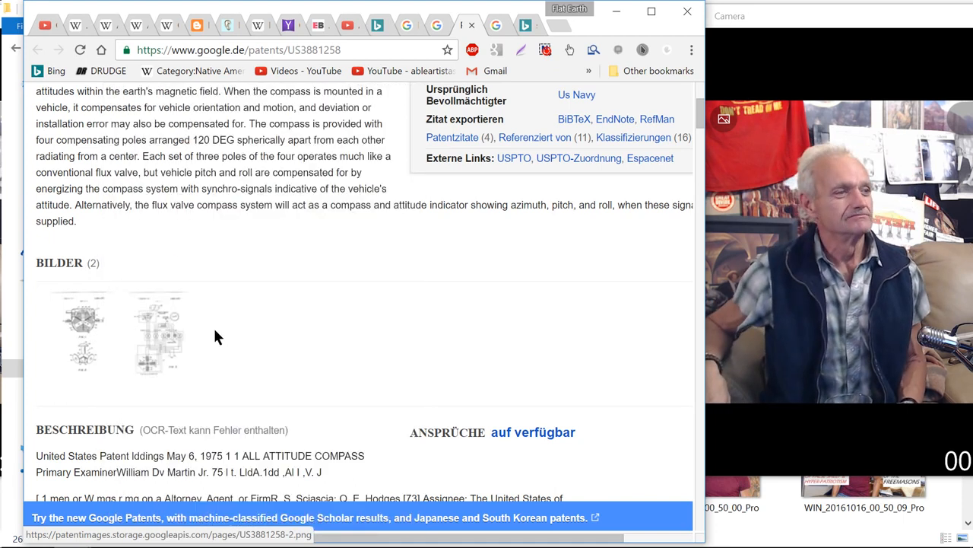
- Read down the US3881258 background to the Summary and Objects of the Invention
{"action": "scroll", "scroll_direction": "down", "scroll_amount": 3}
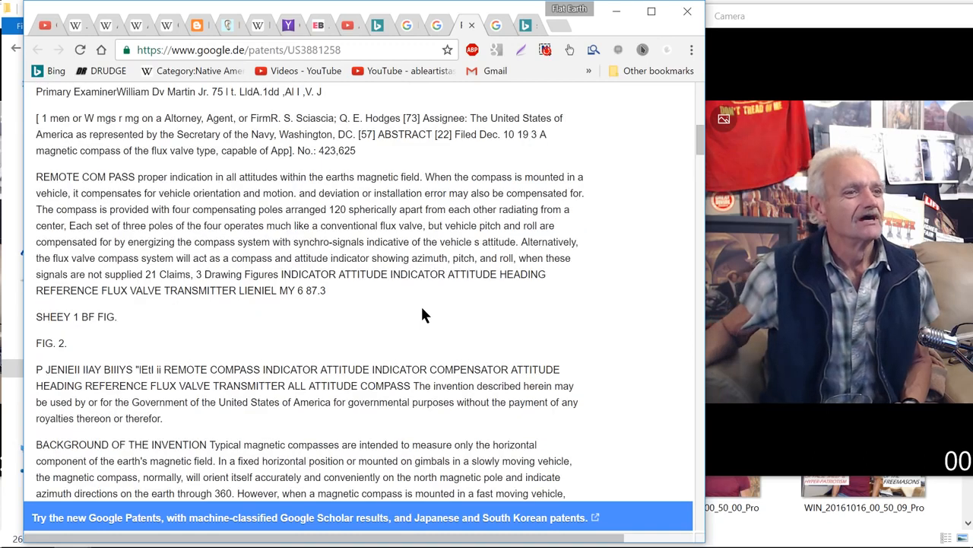
{"action": "scroll", "scroll_direction": "down", "scroll_amount": 3}
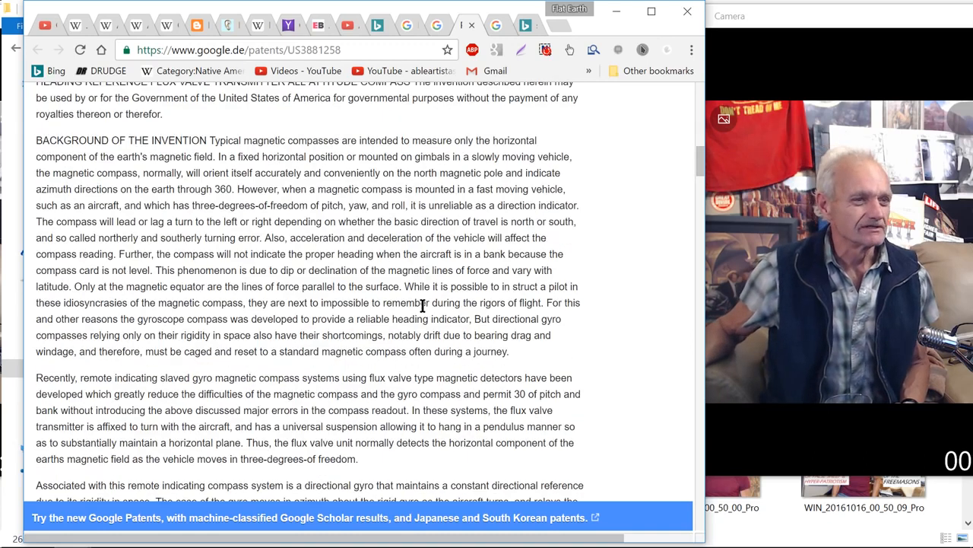
{"action": "scroll", "scroll_direction": "down", "scroll_amount": 3}
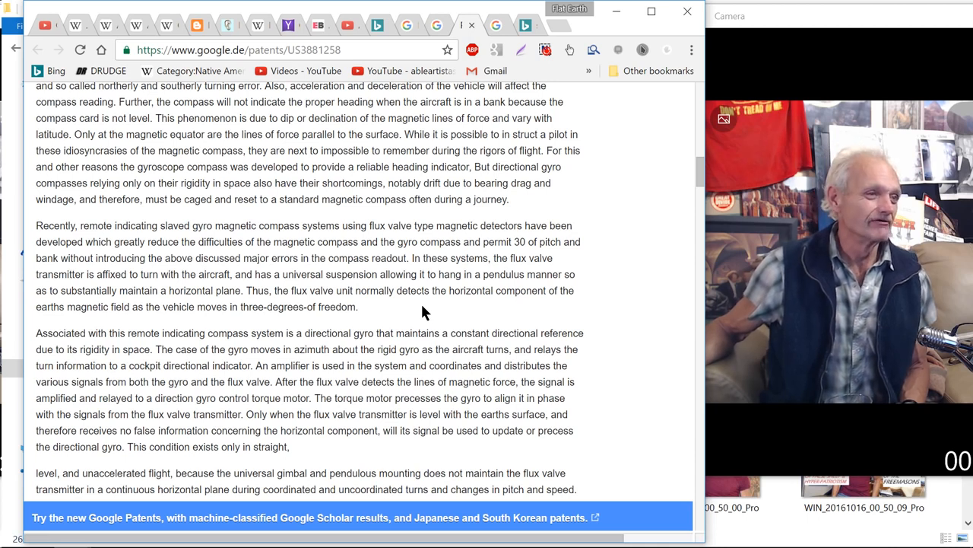
{"action": "scroll", "scroll_direction": "down", "scroll_amount": 3}
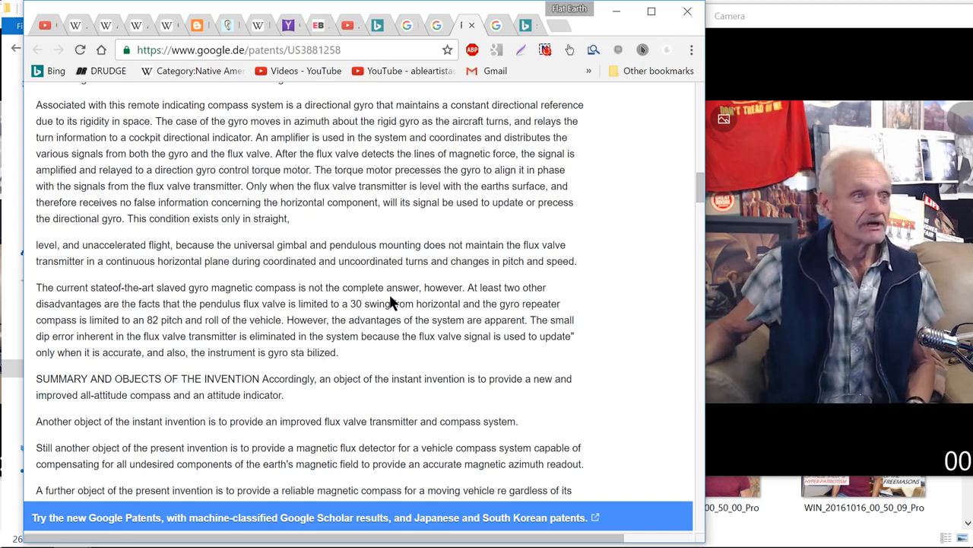
{"action": "scroll", "scroll_direction": "down", "scroll_amount": 3}
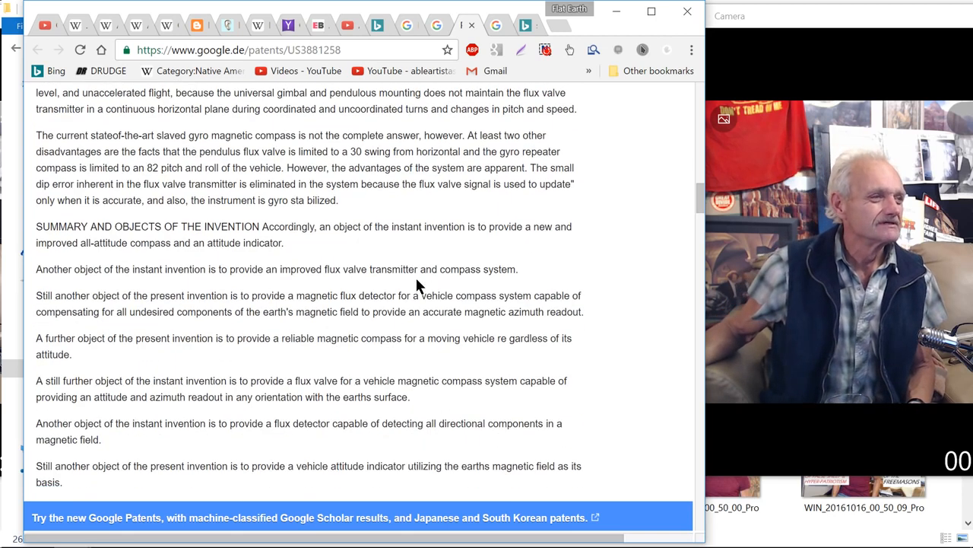
{"action": "scroll", "scroll_direction": "down", "scroll_amount": 3}
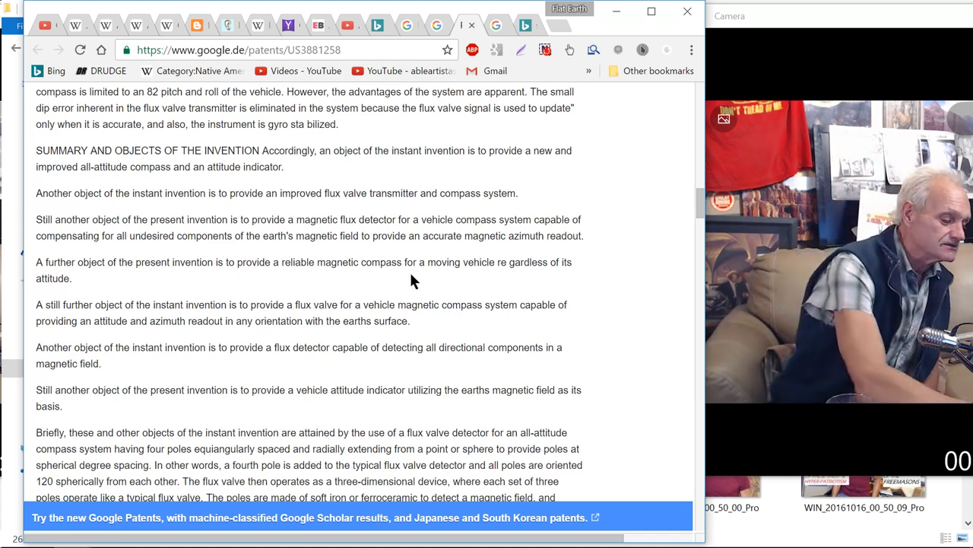
- Read through the US3881258 description and claims down to the Patentzitate table
{"action": "scroll", "scroll_direction": "down", "scroll_amount": 3}
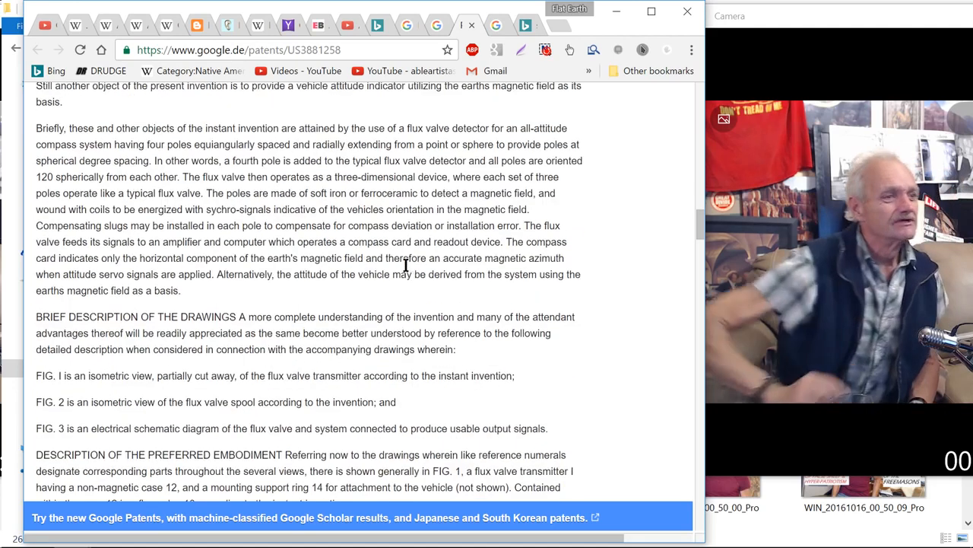
{"action": "scroll", "scroll_direction": "down", "scroll_amount": 3}
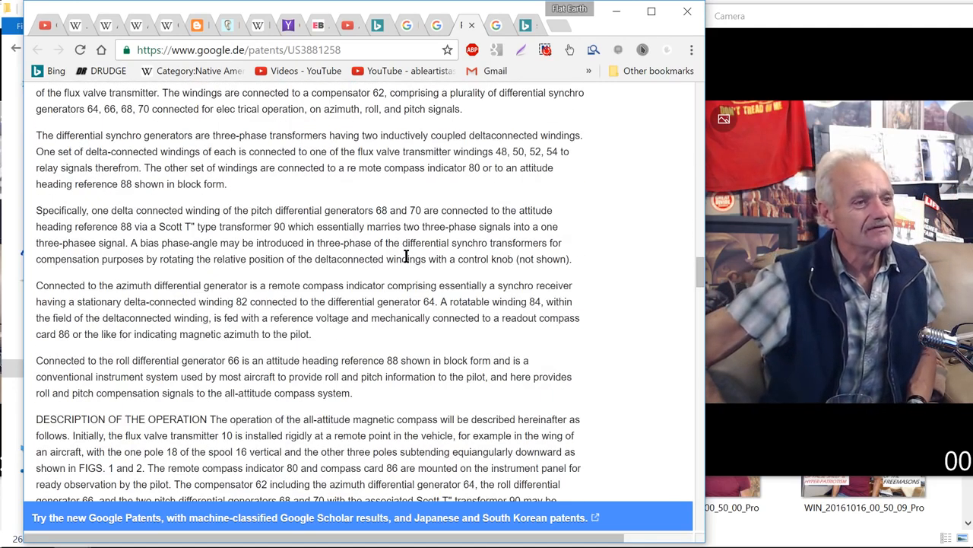
{"action": "scroll", "scroll_direction": "down", "scroll_amount": 3}
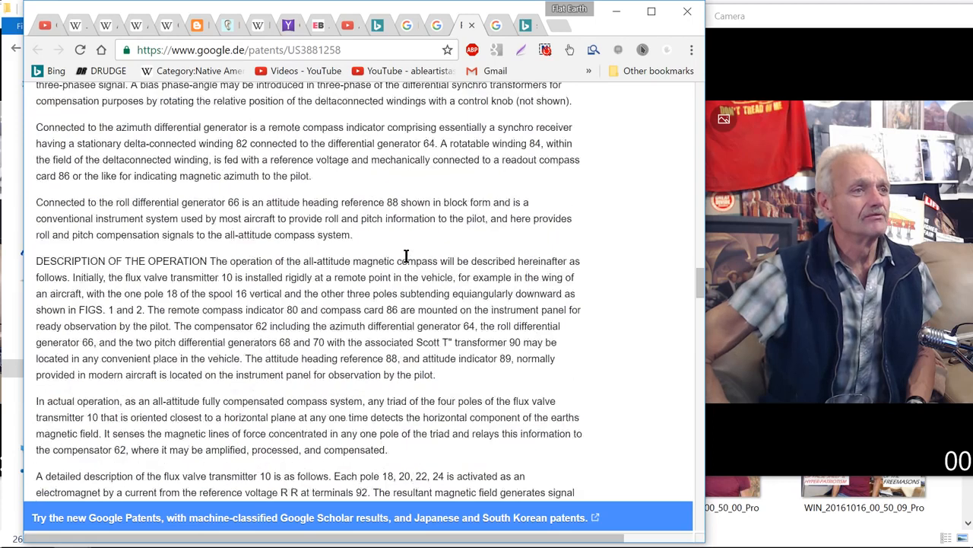
{"action": "scroll", "scroll_direction": "down", "scroll_amount": 3}
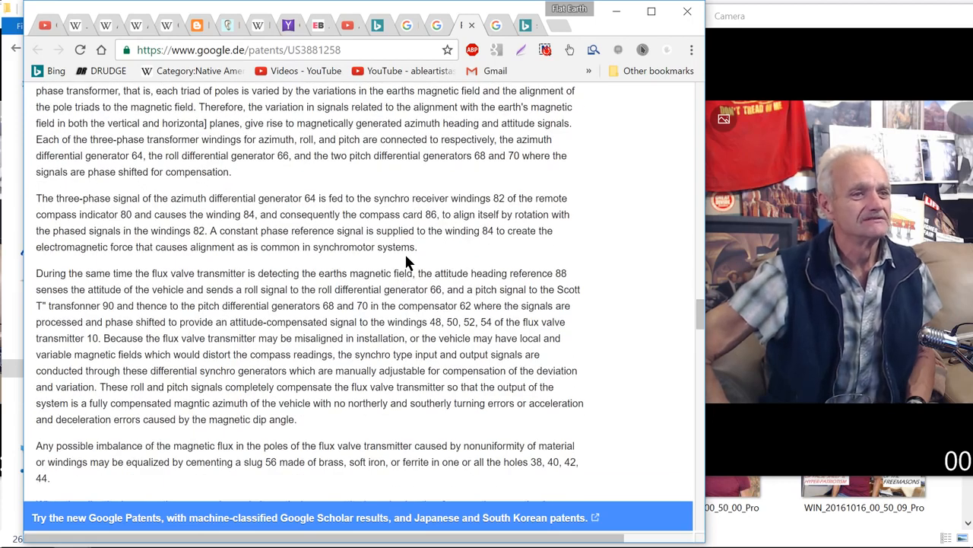
{"action": "scroll", "scroll_direction": "down", "scroll_amount": 3}
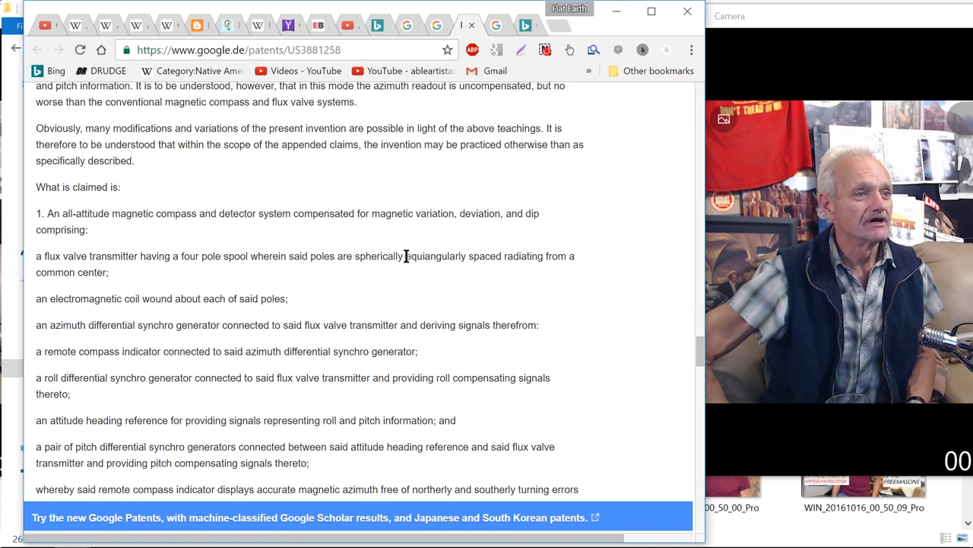
{"action": "scroll", "scroll_direction": "down", "scroll_amount": 3}
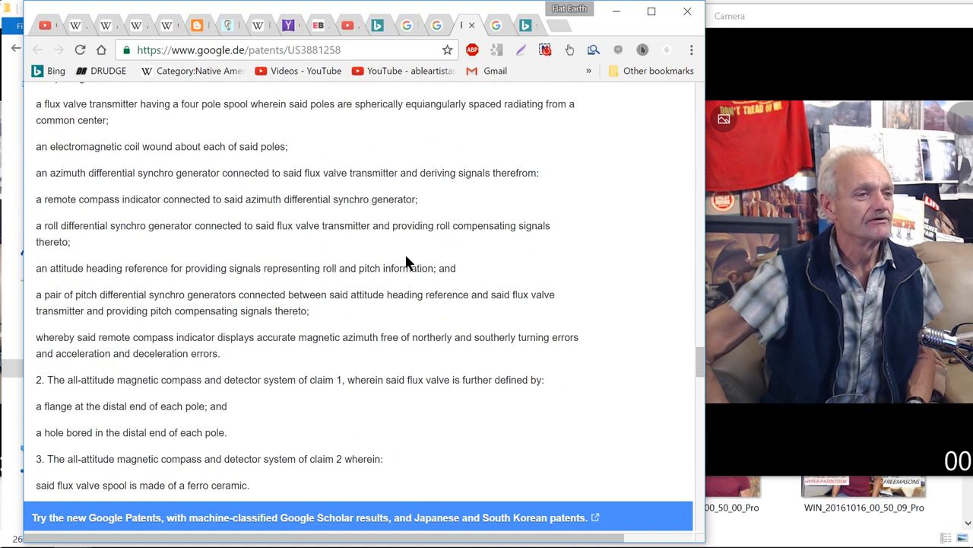
{"action": "mouse_move", "coordinate": [403, 256]}
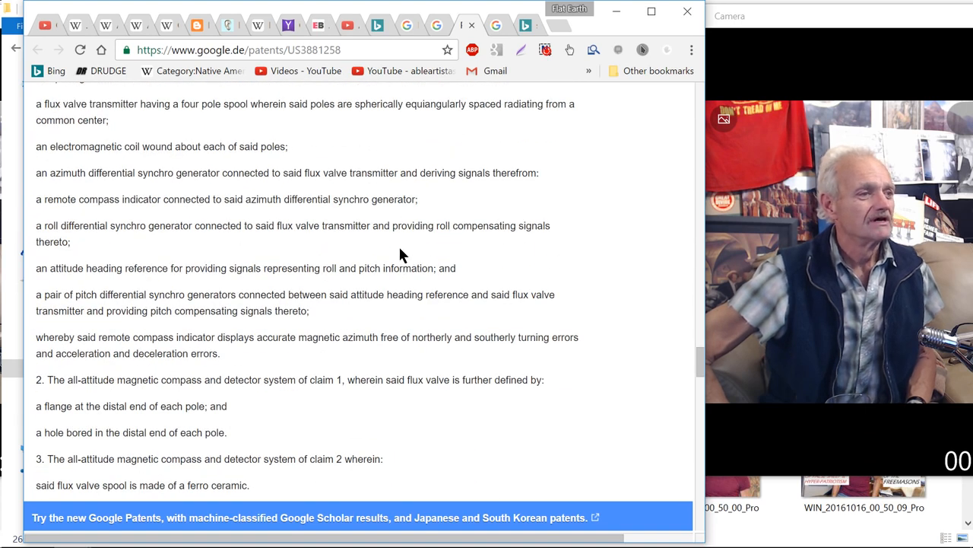
{"action": "scroll", "scroll_direction": "down", "scroll_amount": 3}
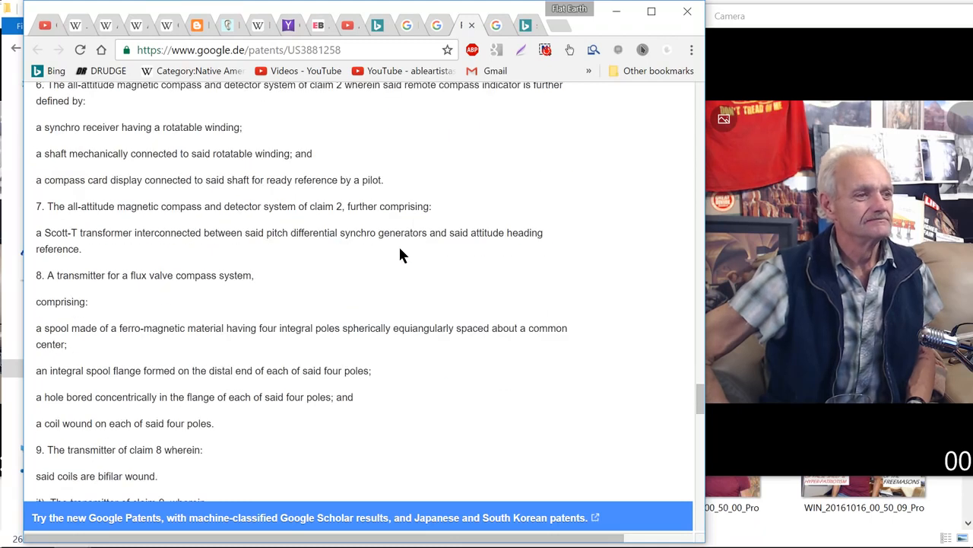
{"action": "scroll", "scroll_direction": "down", "scroll_amount": 3}
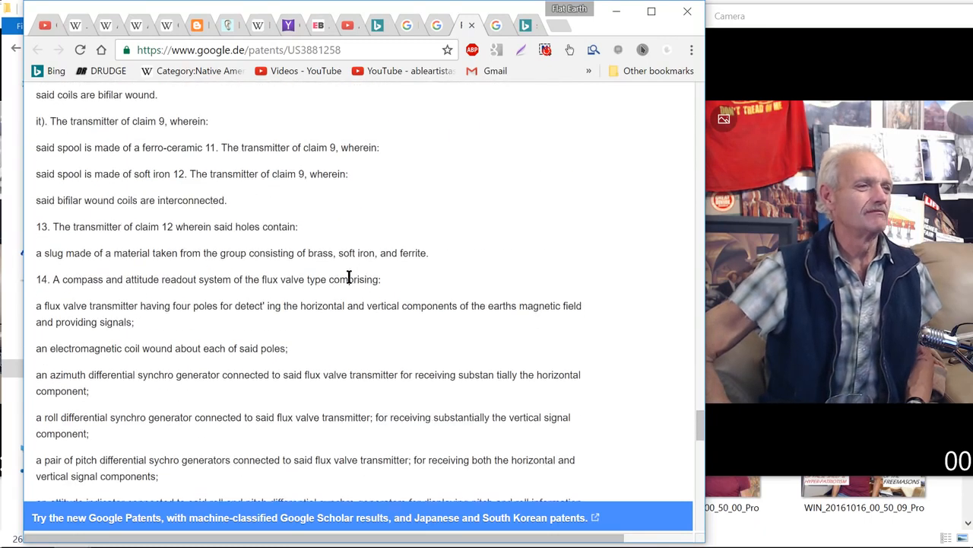
{"action": "scroll", "scroll_direction": "down", "scroll_amount": 3}
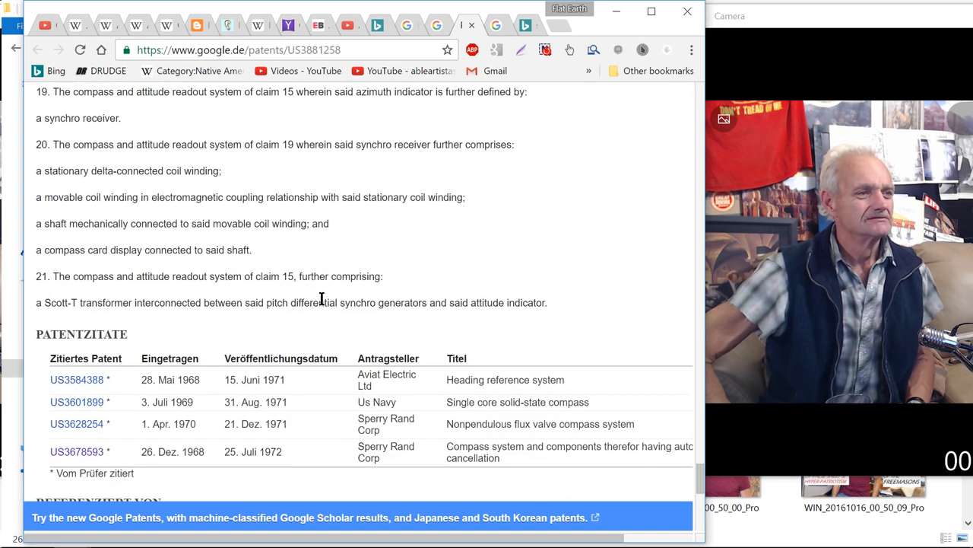
{"action": "scroll", "scroll_direction": "down", "scroll_amount": 3}
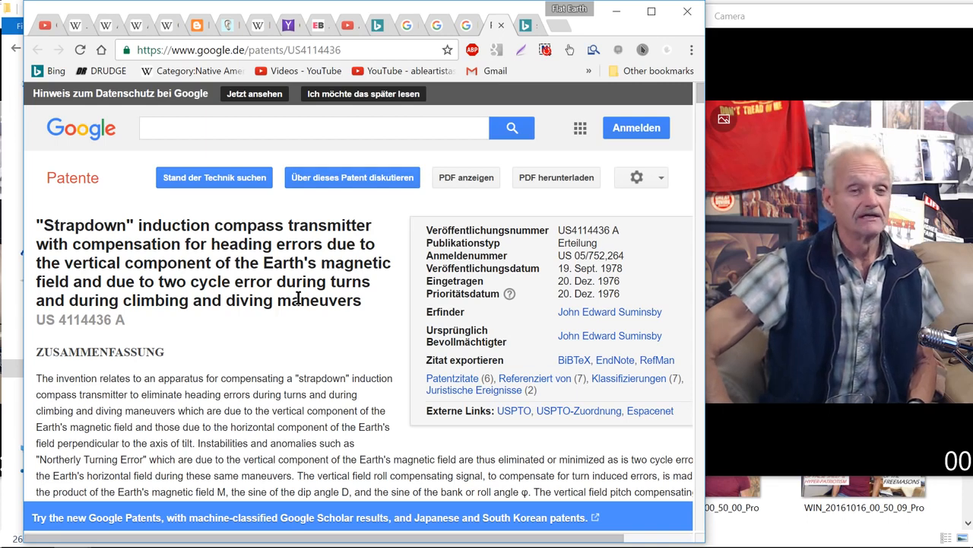
- Scroll past the US4114436 abstract down to its four drawings
{"action": "scroll", "scroll_direction": "down", "scroll_amount": 3}
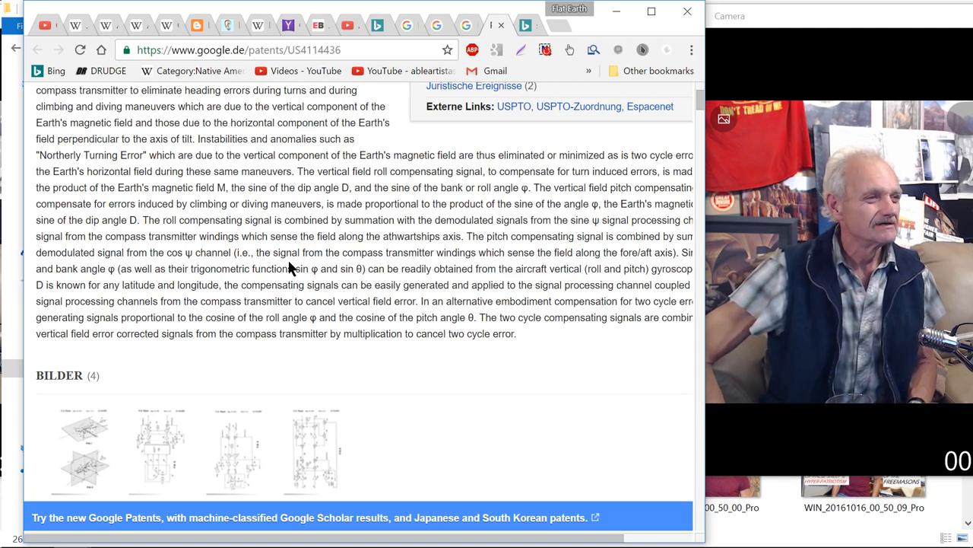
- Scroll into the Beschreibung column and read the background on turn and climb errors
{"action": "scroll", "scroll_direction": "down", "scroll_amount": 3}
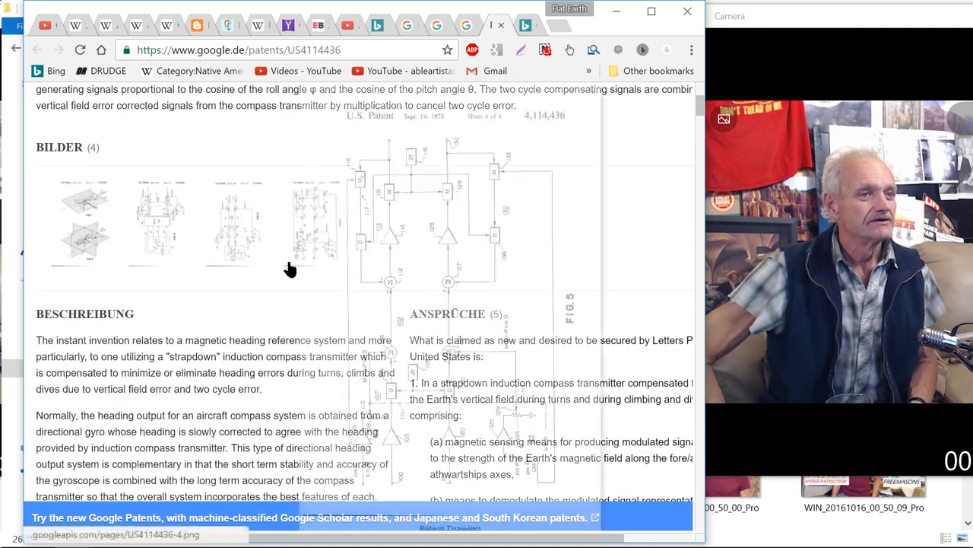
{"action": "scroll", "scroll_direction": "down", "scroll_amount": 3}
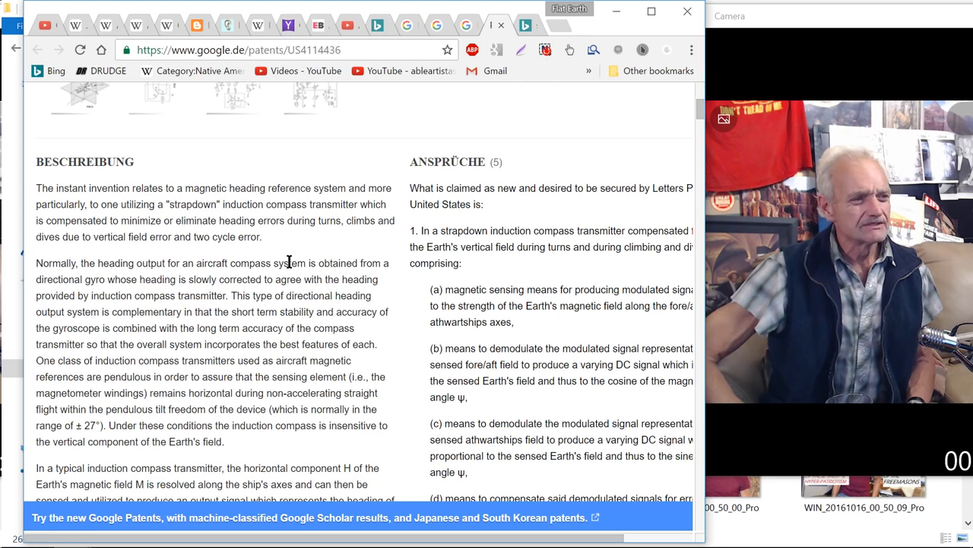
{"action": "scroll", "scroll_direction": "down", "scroll_amount": 3}
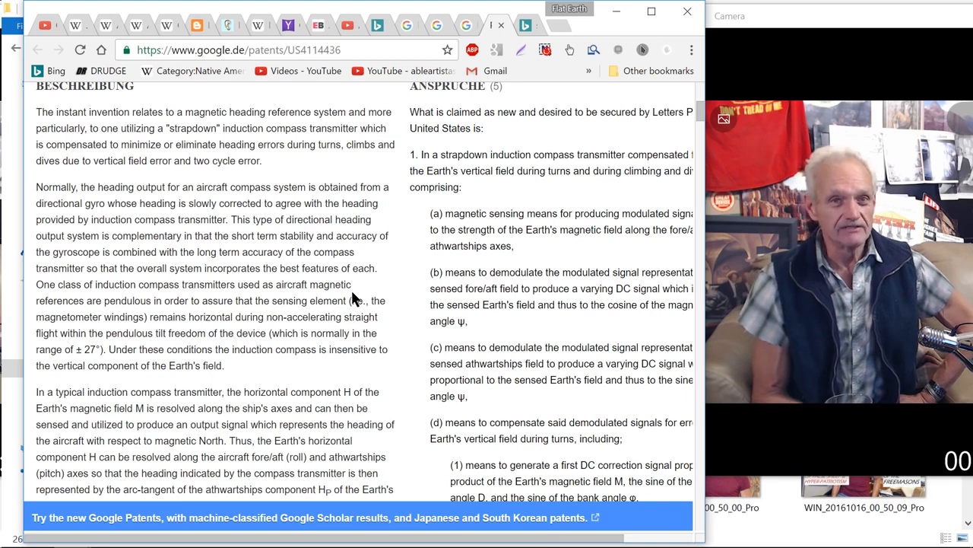
- Continue down the description through the prior-art discussion of strapdown transmitter errors
{"action": "scroll", "scroll_direction": "down", "scroll_amount": 3}
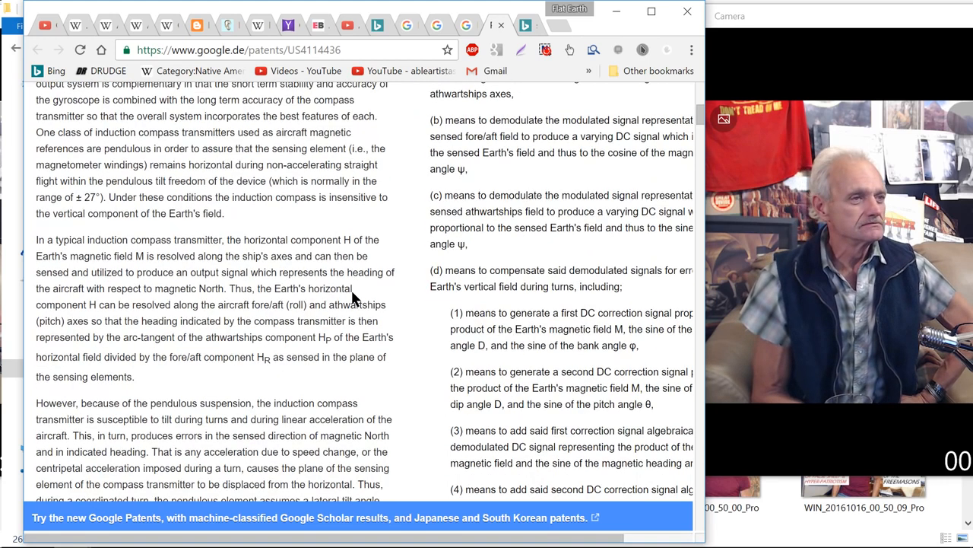
{"action": "scroll", "scroll_direction": "down", "scroll_amount": 3}
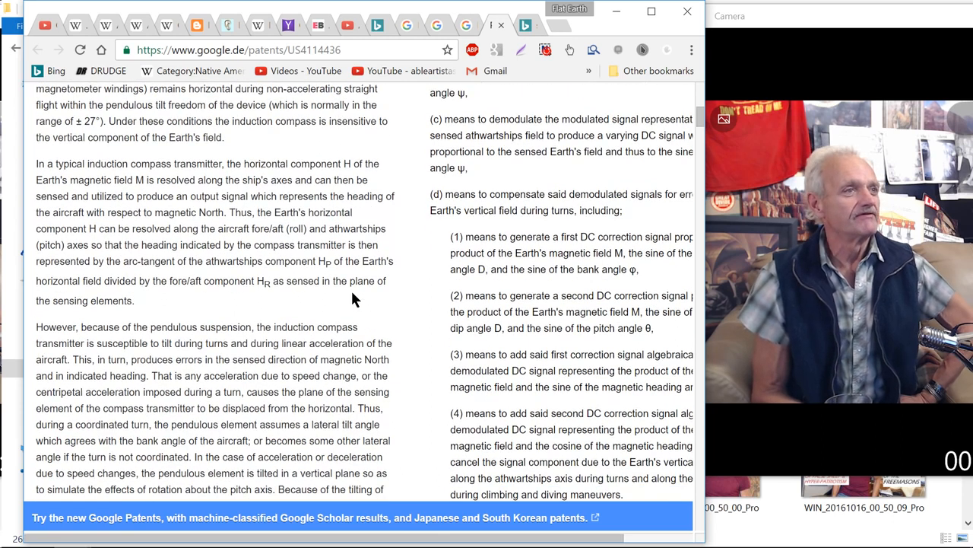
{"action": "scroll", "scroll_direction": "down", "scroll_amount": 3}
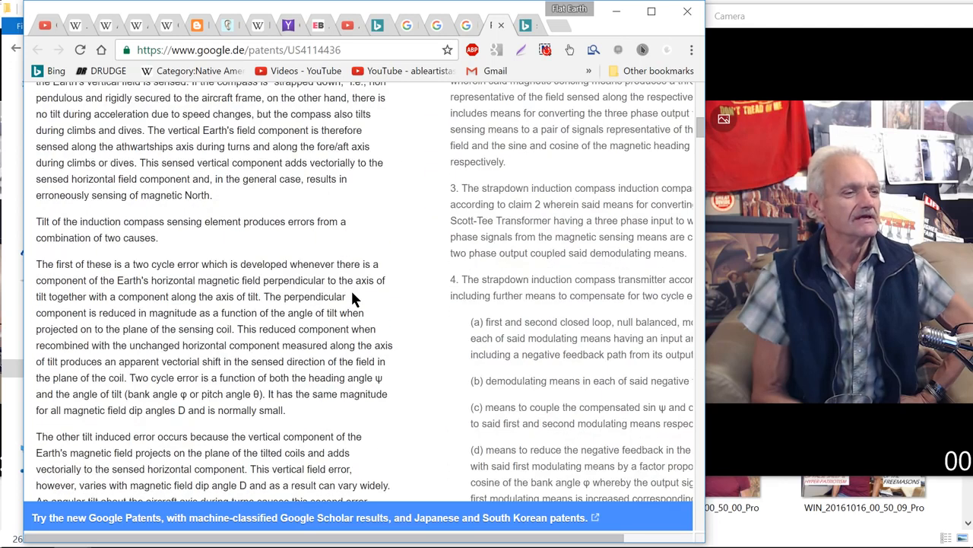
{"action": "scroll", "scroll_direction": "down", "scroll_amount": 3}
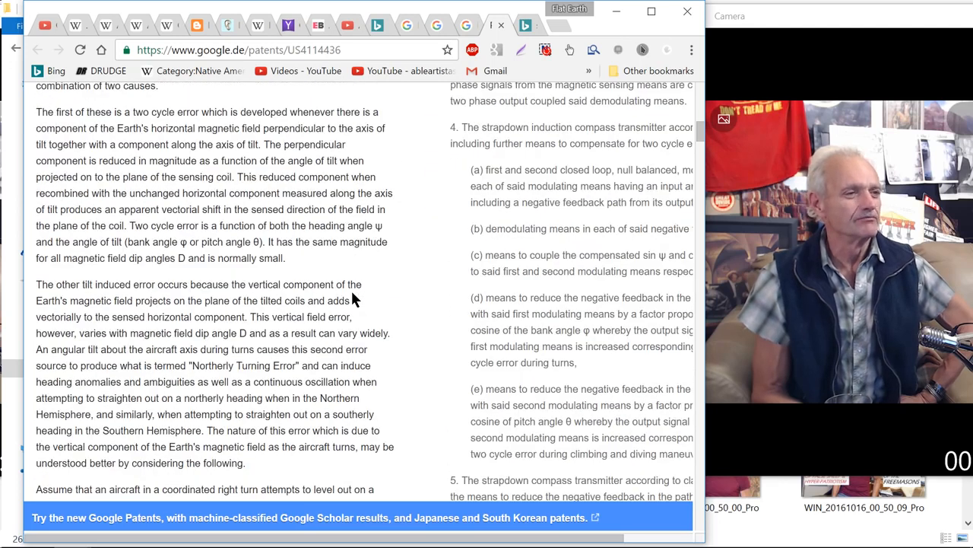
{"action": "scroll", "scroll_direction": "down", "scroll_amount": 3}
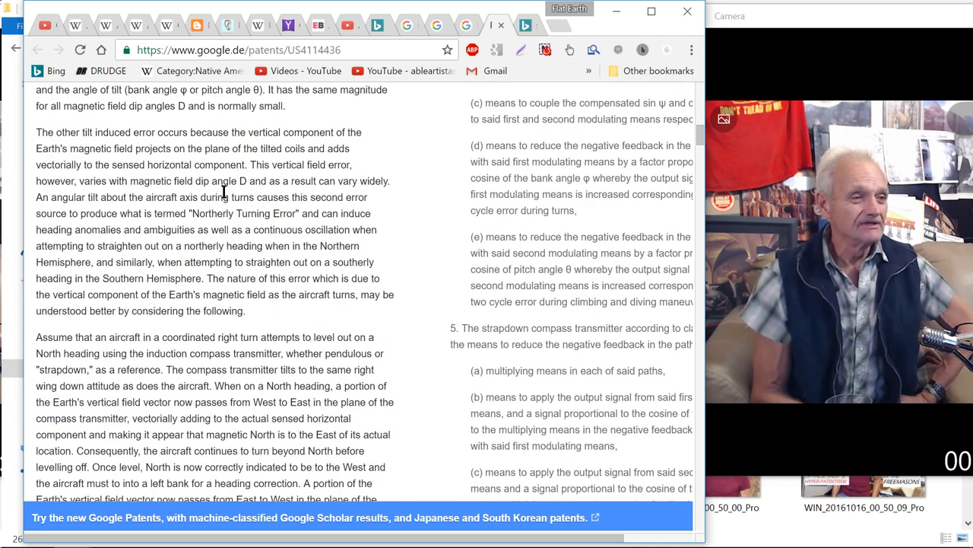
{"action": "scroll", "scroll_direction": "down", "scroll_amount": 3}
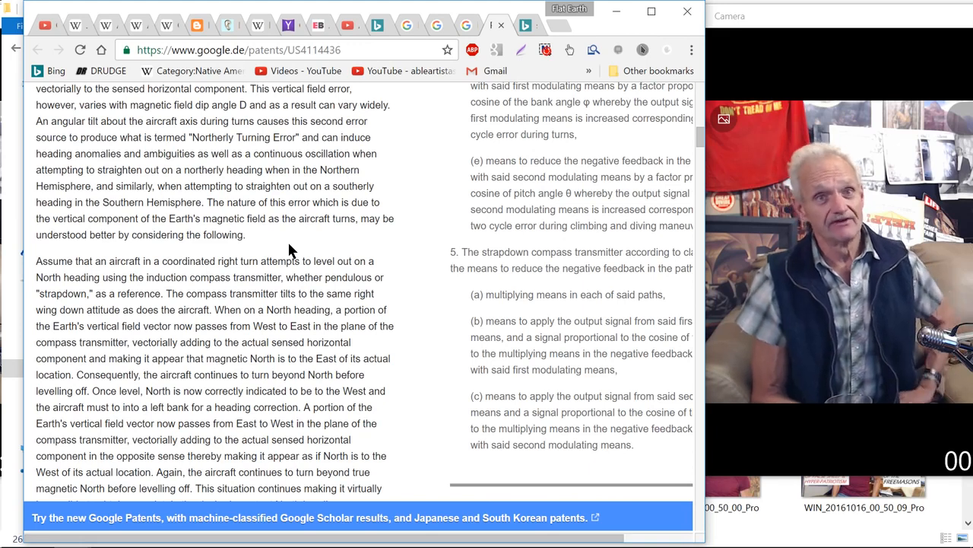
- Read on to the objects of the invention and the start of its summary
{"action": "scroll", "scroll_direction": "down", "scroll_amount": 3}
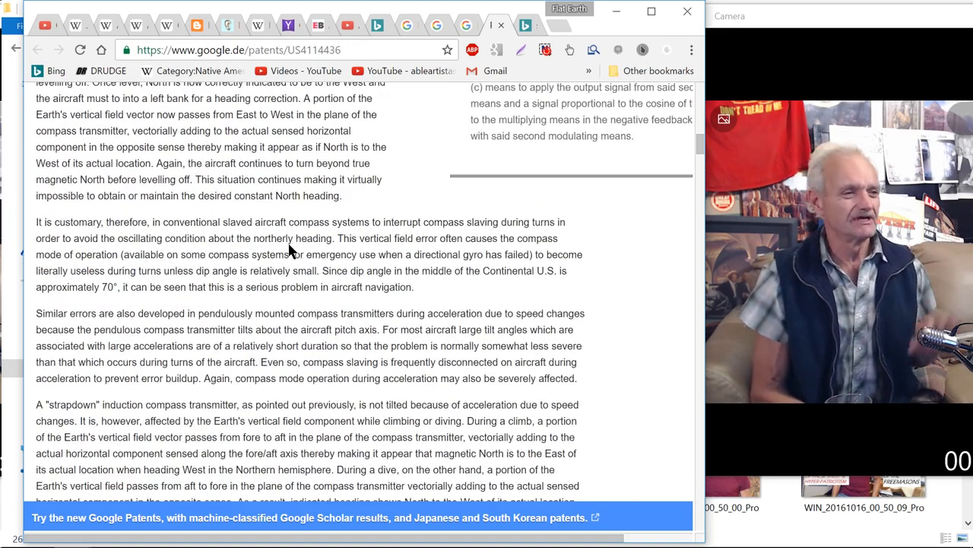
{"action": "scroll", "scroll_direction": "down", "scroll_amount": 3}
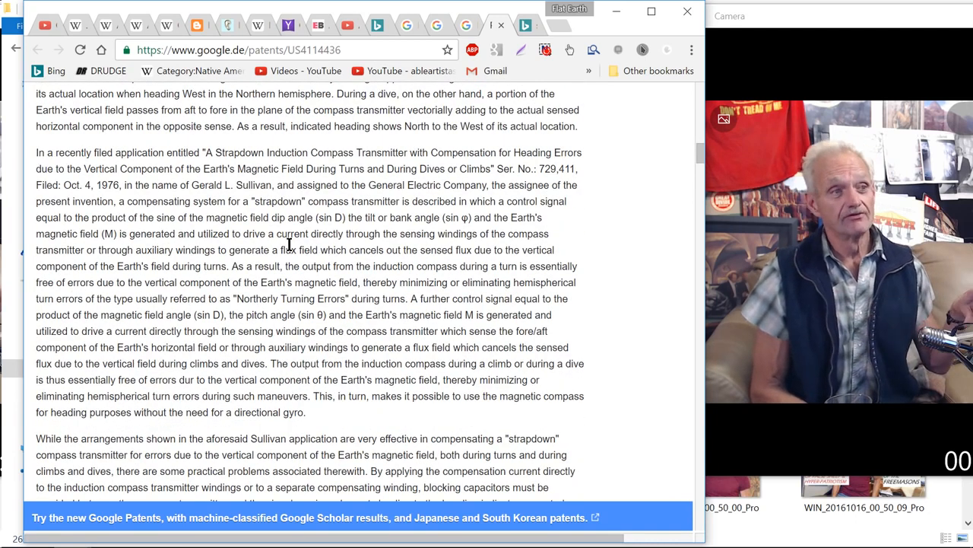
{"action": "scroll", "scroll_direction": "down", "scroll_amount": 3}
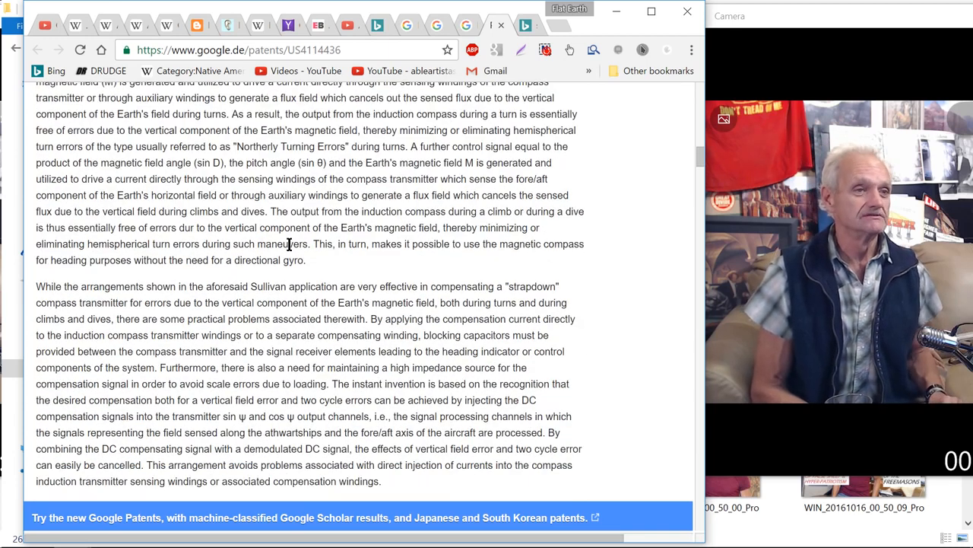
{"action": "scroll", "scroll_direction": "down", "scroll_amount": 3}
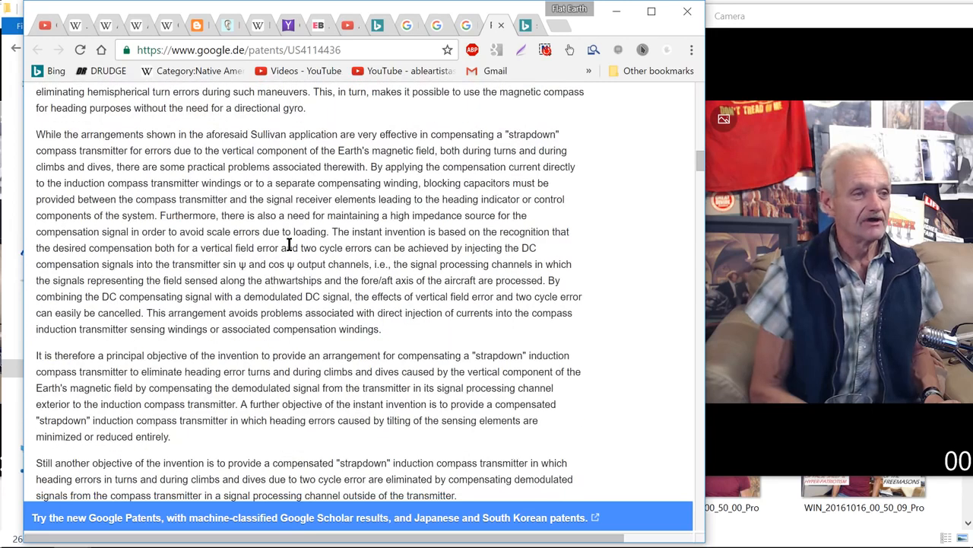
{"action": "scroll", "scroll_direction": "down", "scroll_amount": 3}
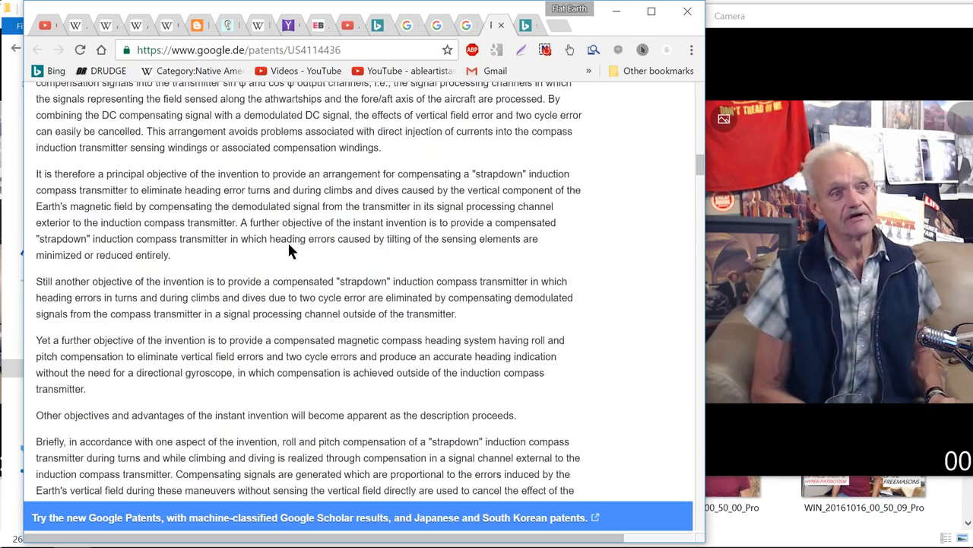
{"action": "scroll", "scroll_direction": "down", "scroll_amount": 3}
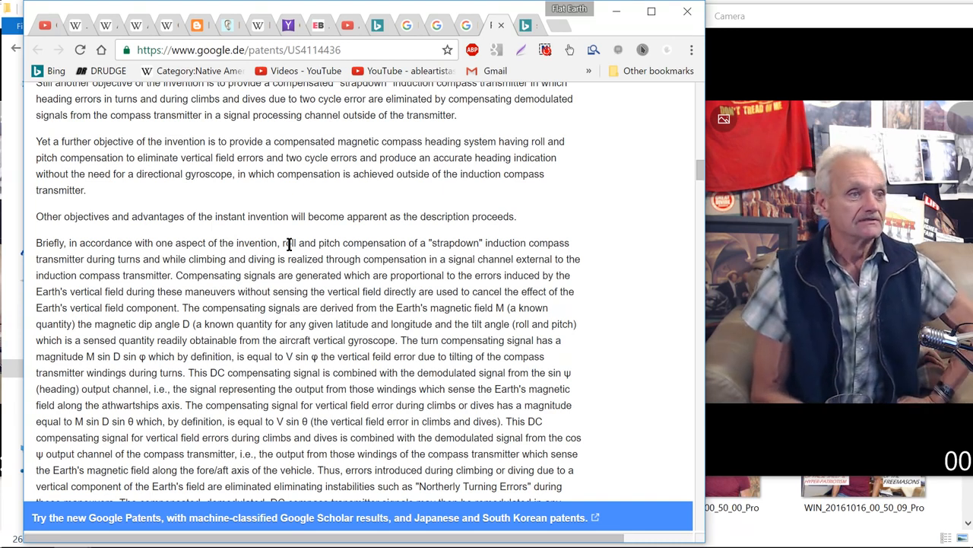
- Read the summary past the compensating-signal explanation to the alternative embodiment paragraph
{"action": "scroll", "scroll_direction": "down", "scroll_amount": 3}
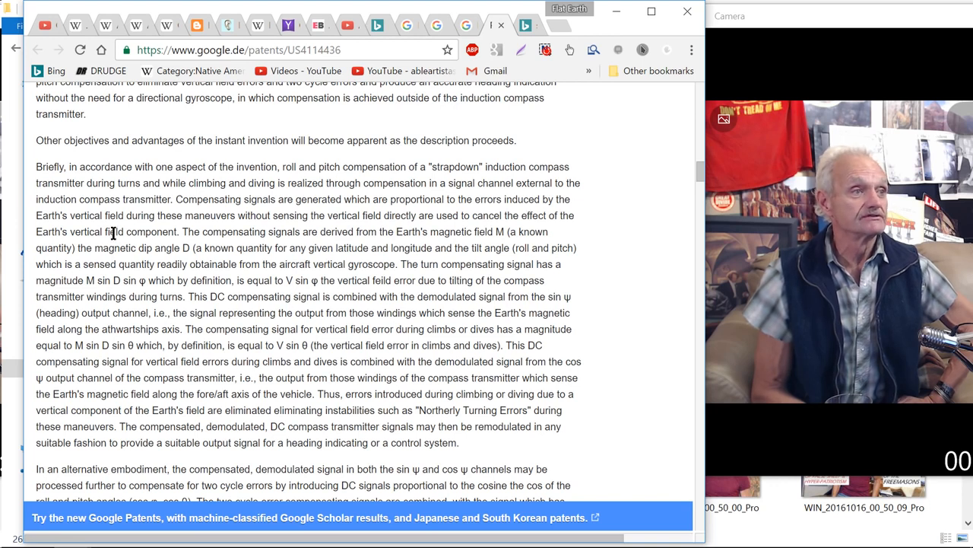
{"action": "mouse_move", "coordinate": [161, 228]}
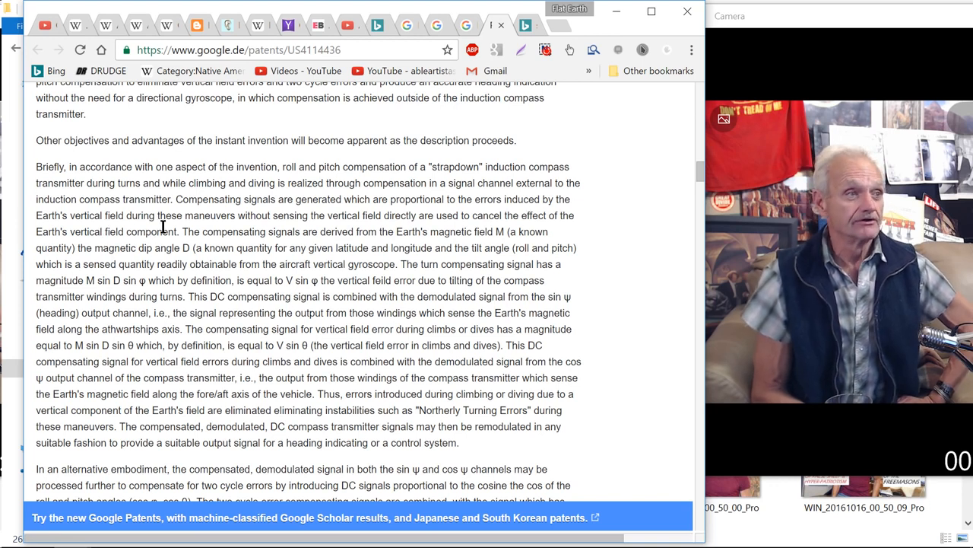
{"action": "mouse_move", "coordinate": [292, 231]}
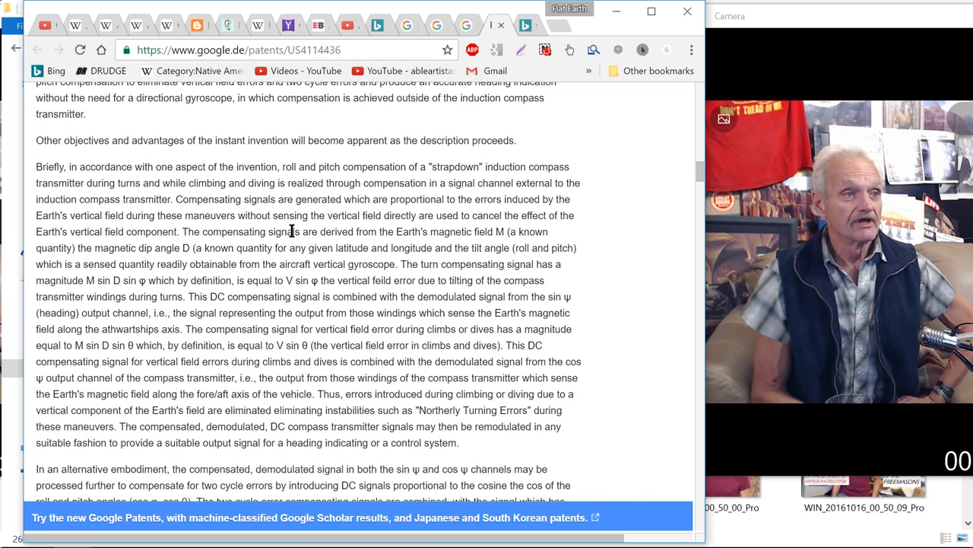
{"action": "mouse_move", "coordinate": [395, 228]}
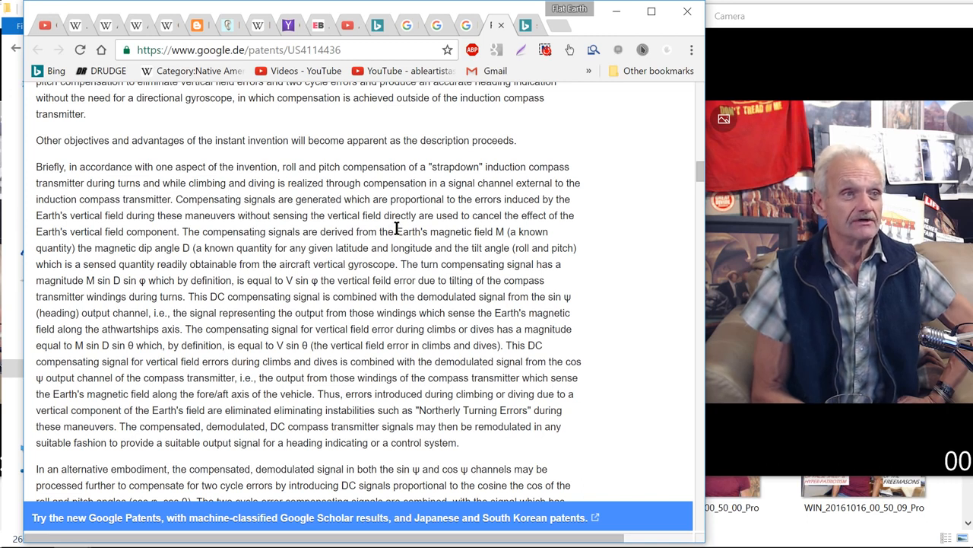
{"action": "mouse_move", "coordinate": [456, 228]}
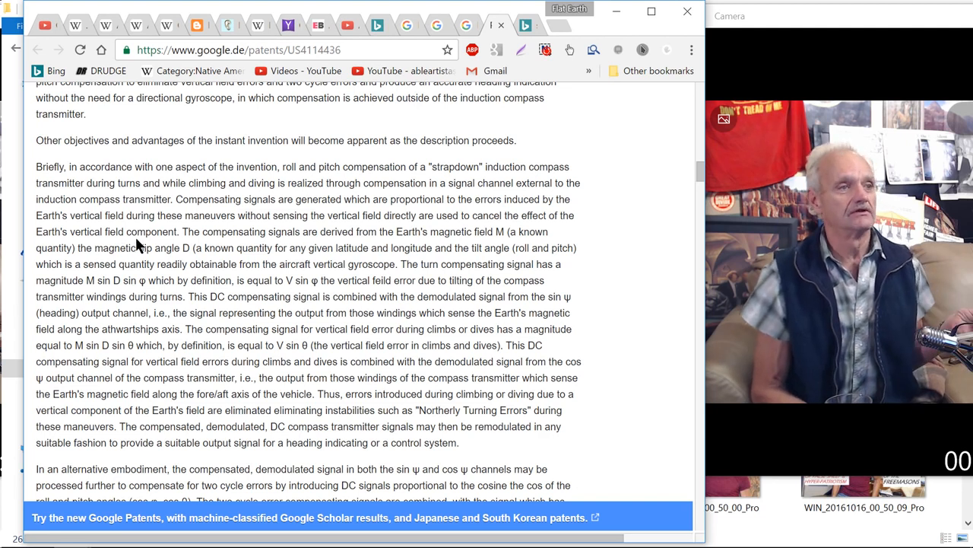
{"action": "mouse_move", "coordinate": [255, 259]}
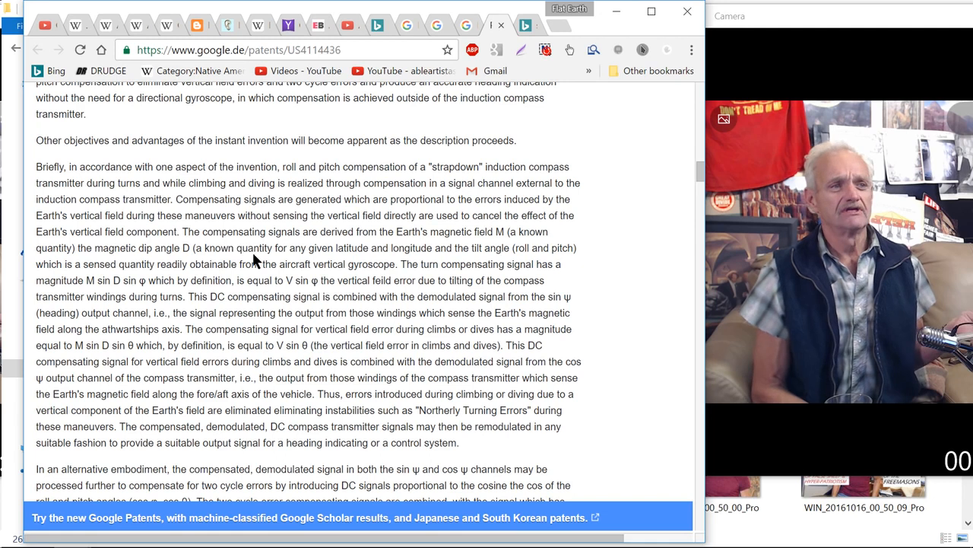
{"action": "mouse_move", "coordinate": [360, 253]}
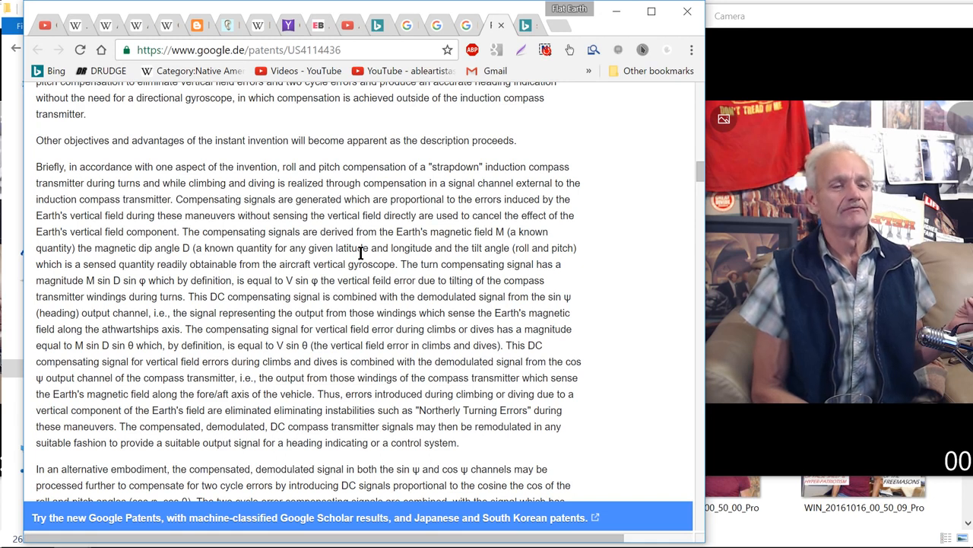
{"action": "mouse_move", "coordinate": [447, 268]}
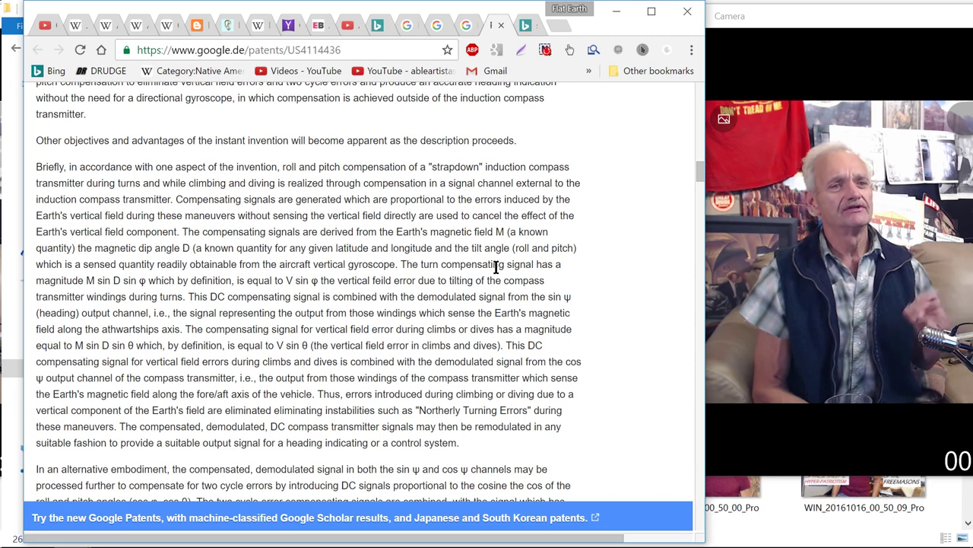
{"action": "mouse_move", "coordinate": [534, 262]}
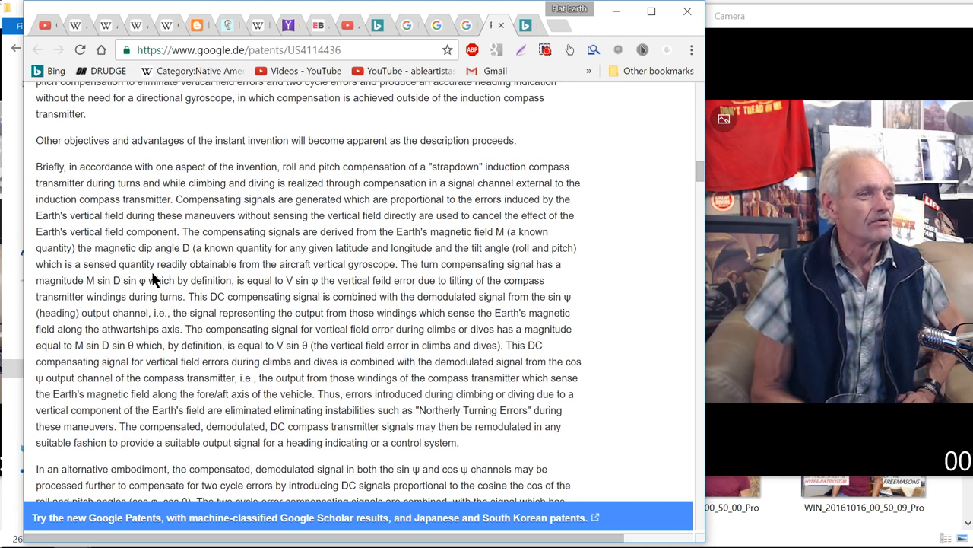
{"action": "mouse_move", "coordinate": [307, 280]}
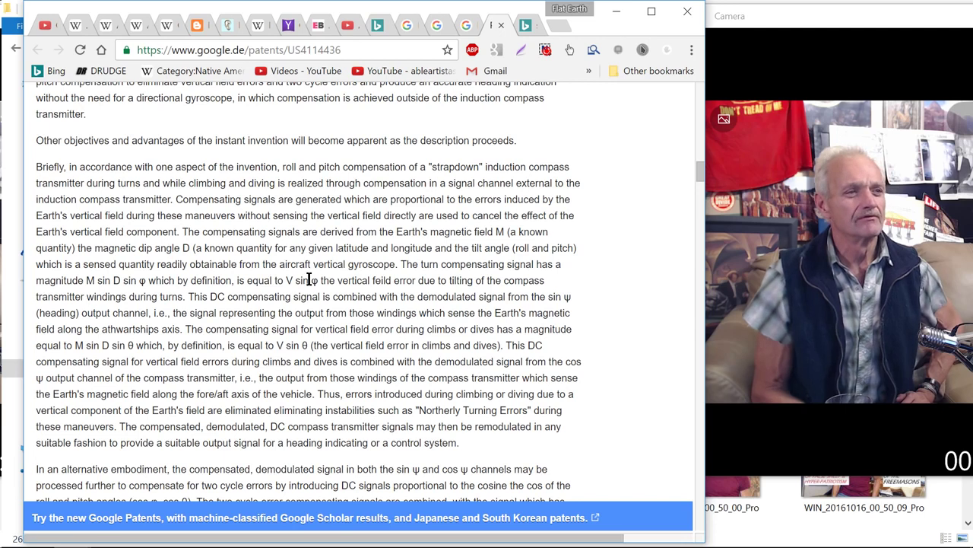
{"action": "mouse_move", "coordinate": [425, 277]}
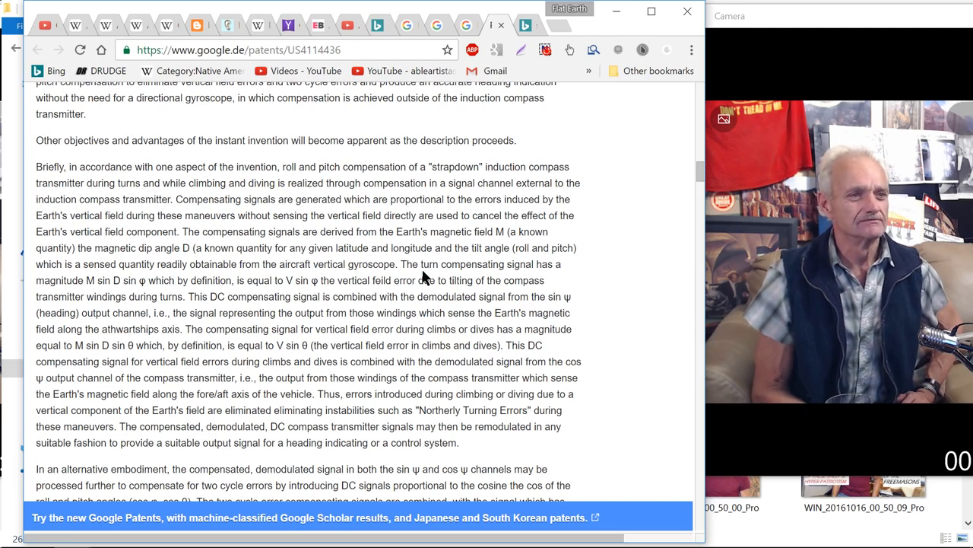
{"action": "scroll", "scroll_direction": "down", "scroll_amount": 3}
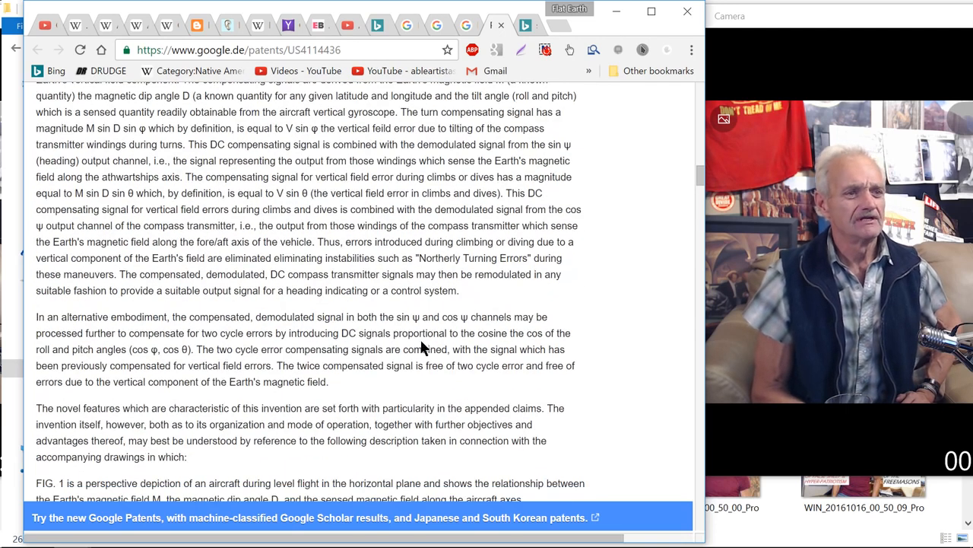
- Scroll past the FIG. descriptions to the field-component equations (8) through (14)
{"action": "scroll", "scroll_direction": "down", "scroll_amount": 3}
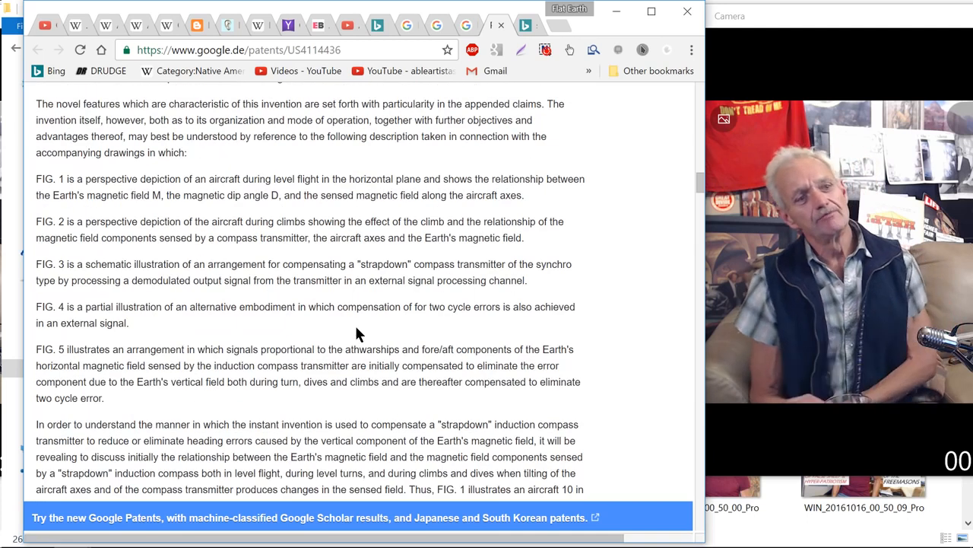
{"action": "scroll", "scroll_direction": "down", "scroll_amount": 3}
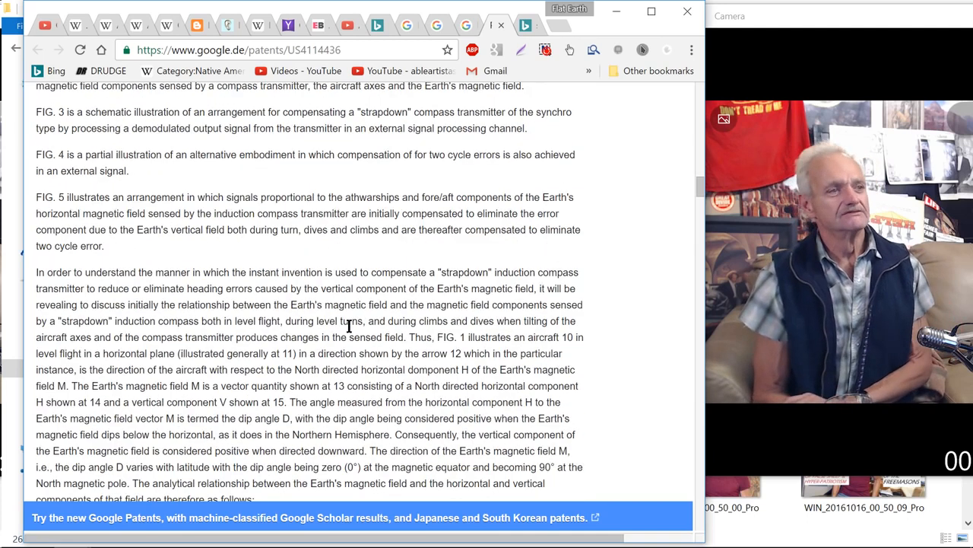
{"action": "mouse_move", "coordinate": [325, 307]}
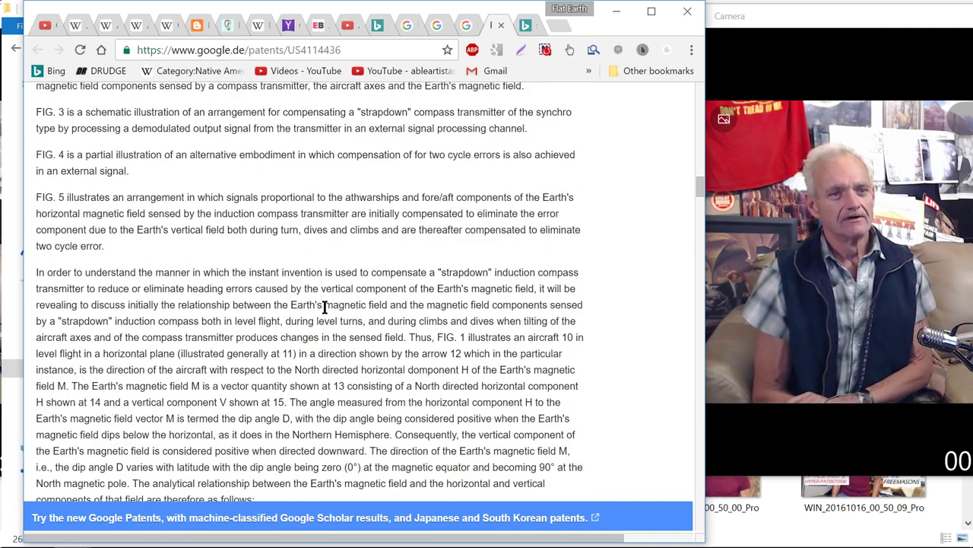
{"action": "scroll", "scroll_direction": "down", "scroll_amount": 3}
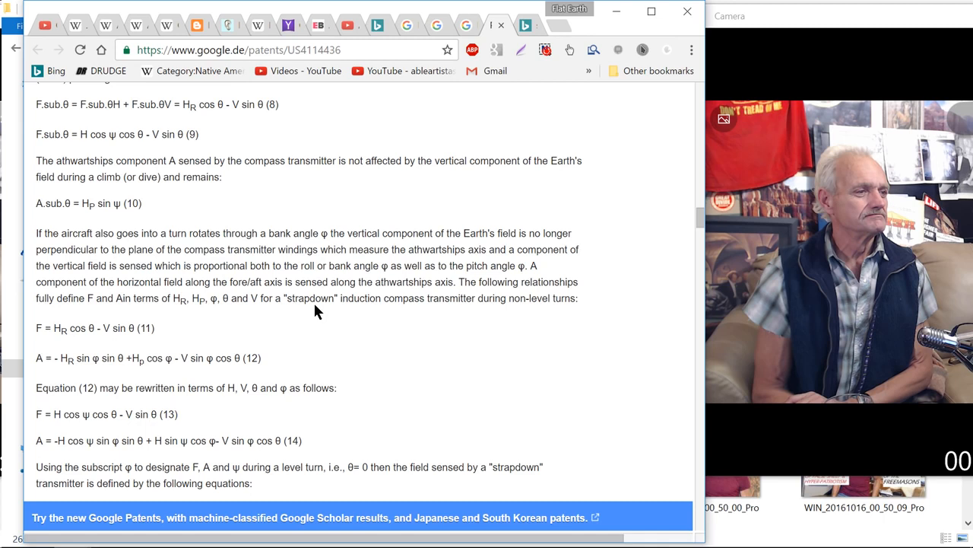
- Read through the northerly turning error discussion to indicated-heading Tables I and II
{"action": "scroll", "scroll_direction": "down", "scroll_amount": 3}
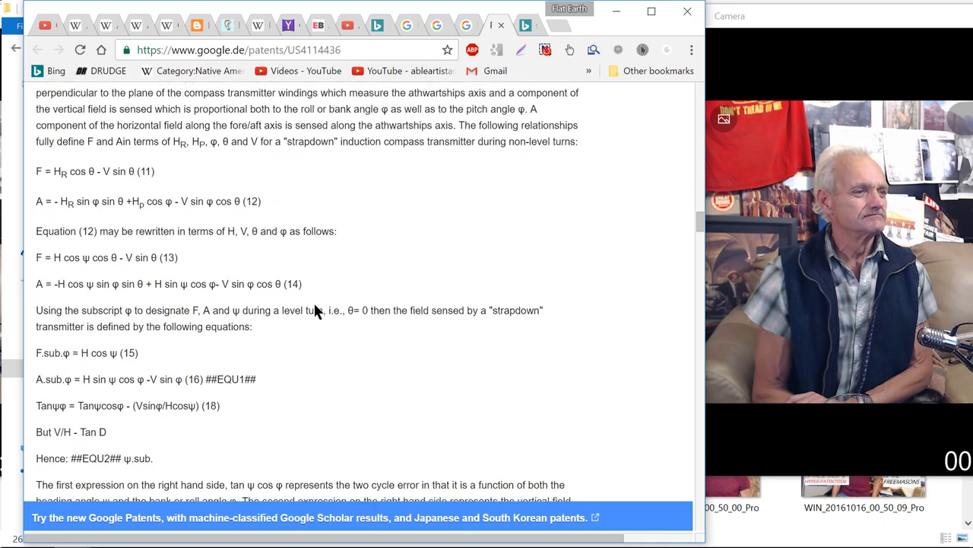
{"action": "scroll", "scroll_direction": "down", "scroll_amount": 3}
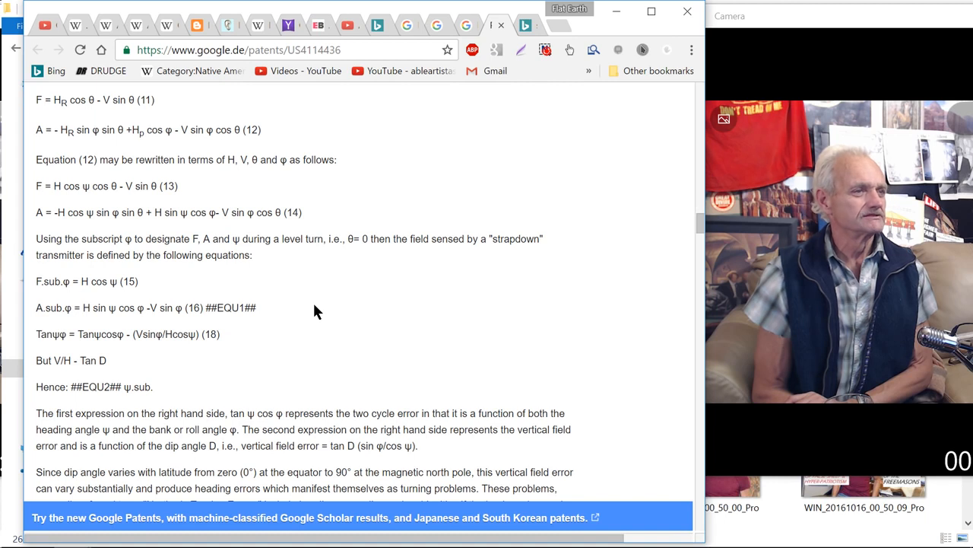
{"action": "scroll", "scroll_direction": "down", "scroll_amount": 3}
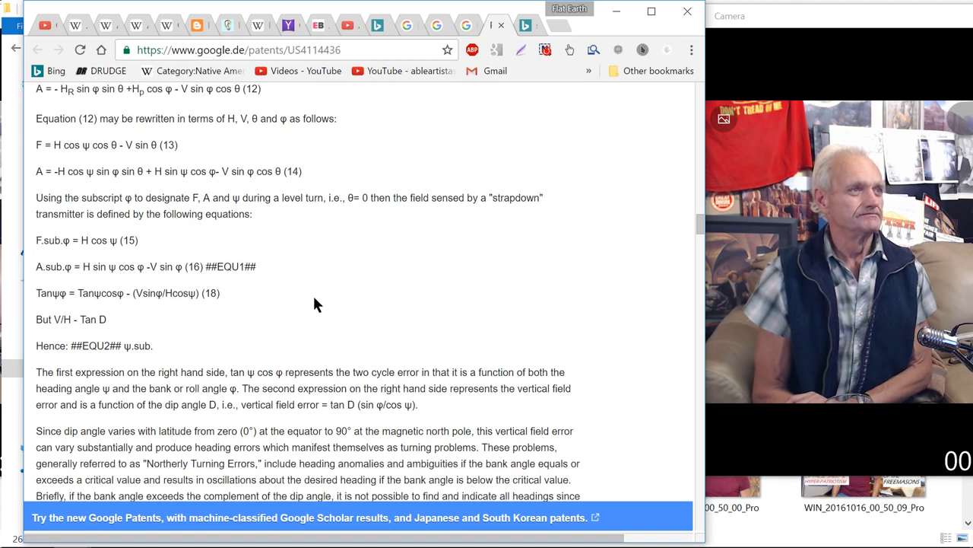
{"action": "scroll", "scroll_direction": "down", "scroll_amount": 3}
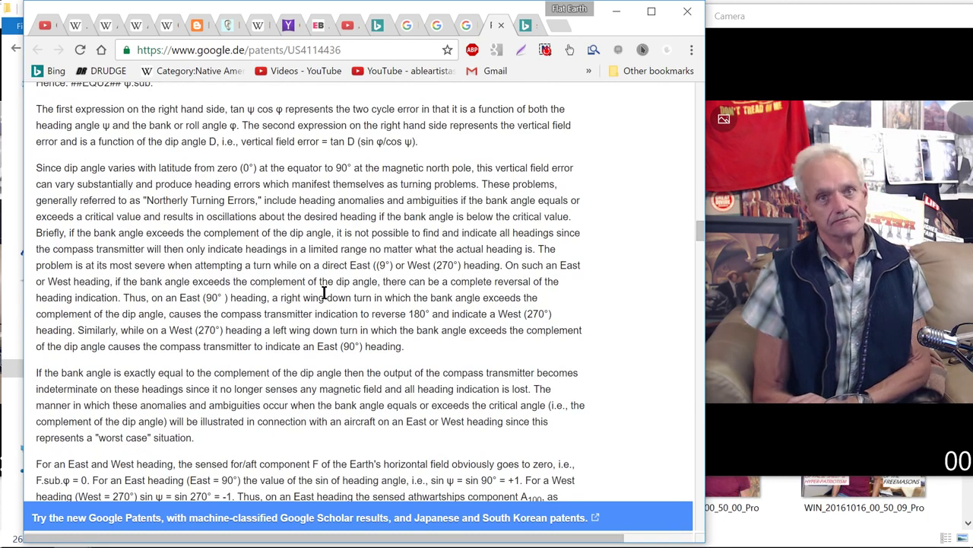
{"action": "scroll", "scroll_direction": "down", "scroll_amount": 3}
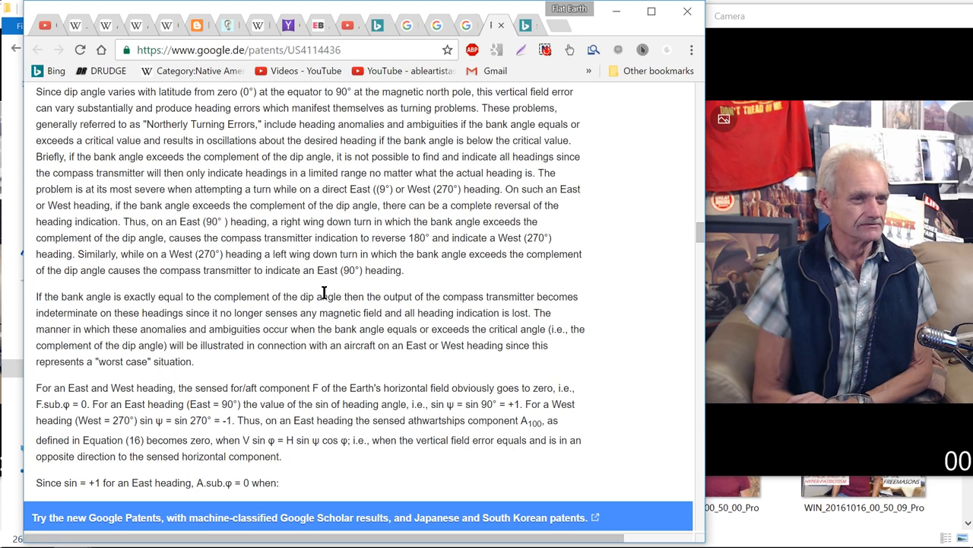
{"action": "scroll", "scroll_direction": "down", "scroll_amount": 3}
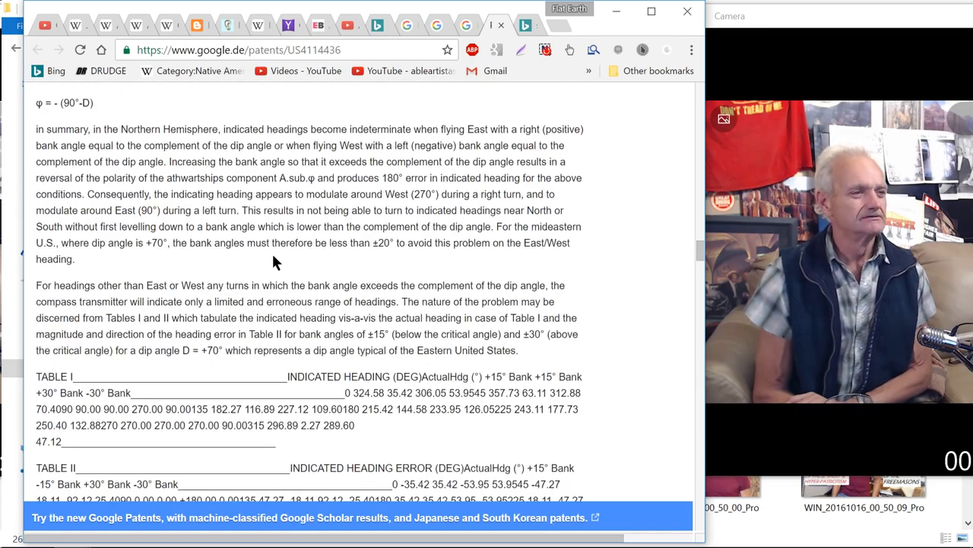
- Read past the compensation equations and Table III to climb-and-dive equations (29) and (30)
{"action": "scroll", "scroll_direction": "down", "scroll_amount": 3}
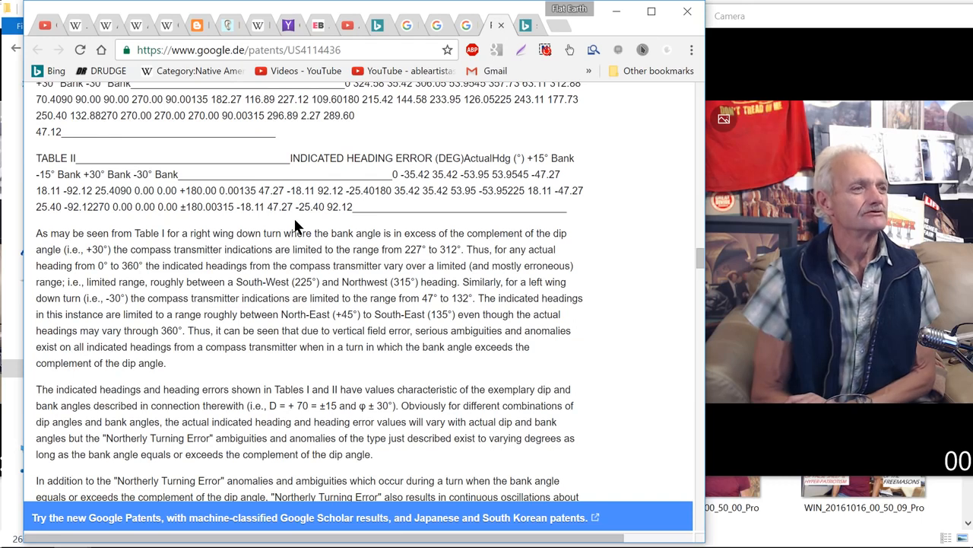
{"action": "scroll", "scroll_direction": "down", "scroll_amount": 3}
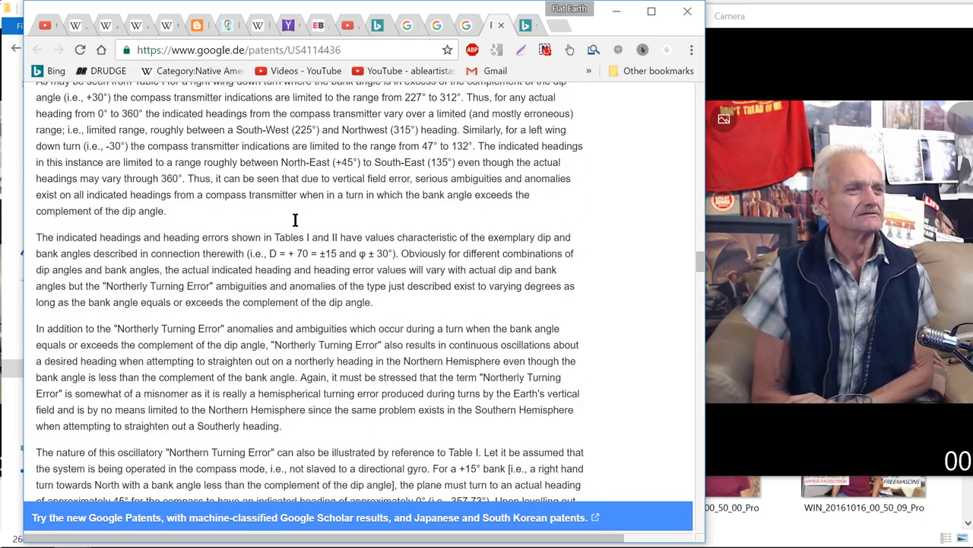
{"action": "scroll", "scroll_direction": "down", "scroll_amount": 3}
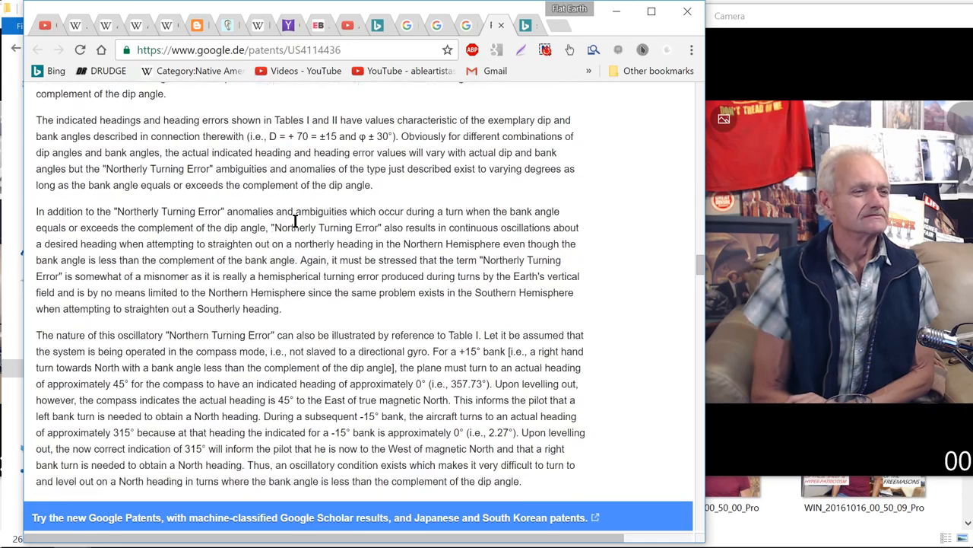
{"action": "scroll", "scroll_direction": "down", "scroll_amount": 3}
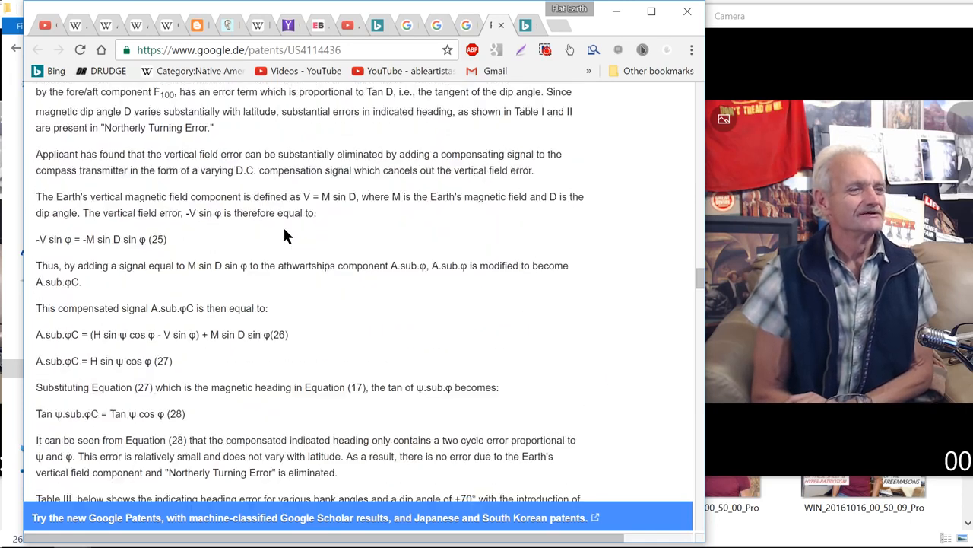
{"action": "scroll", "scroll_direction": "down", "scroll_amount": 3}
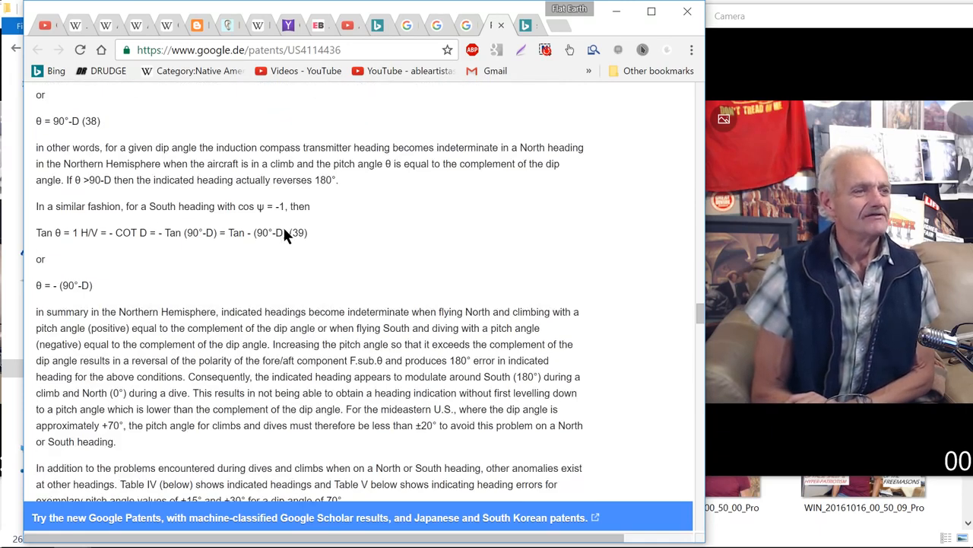
{"action": "scroll", "scroll_direction": "down", "scroll_amount": 3}
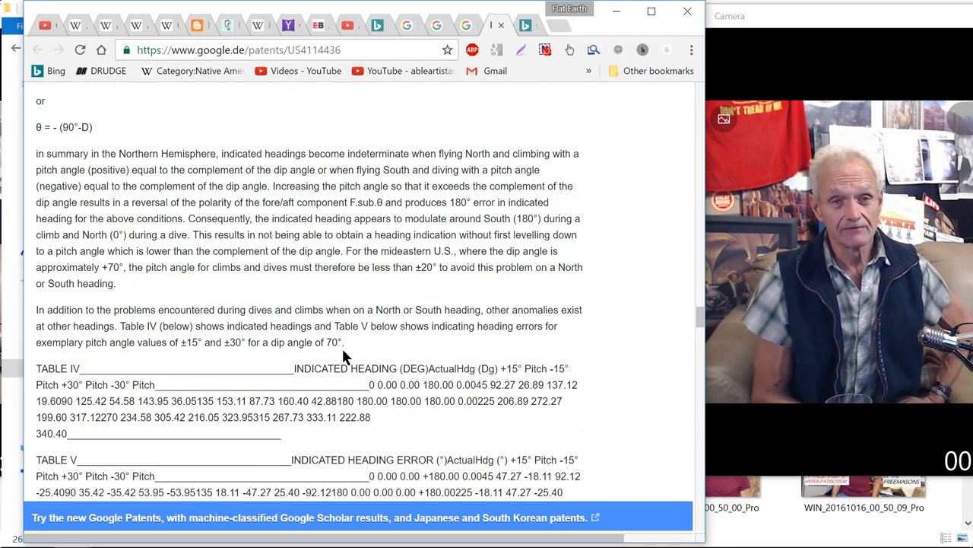
{"action": "mouse_move", "coordinate": [389, 327]}
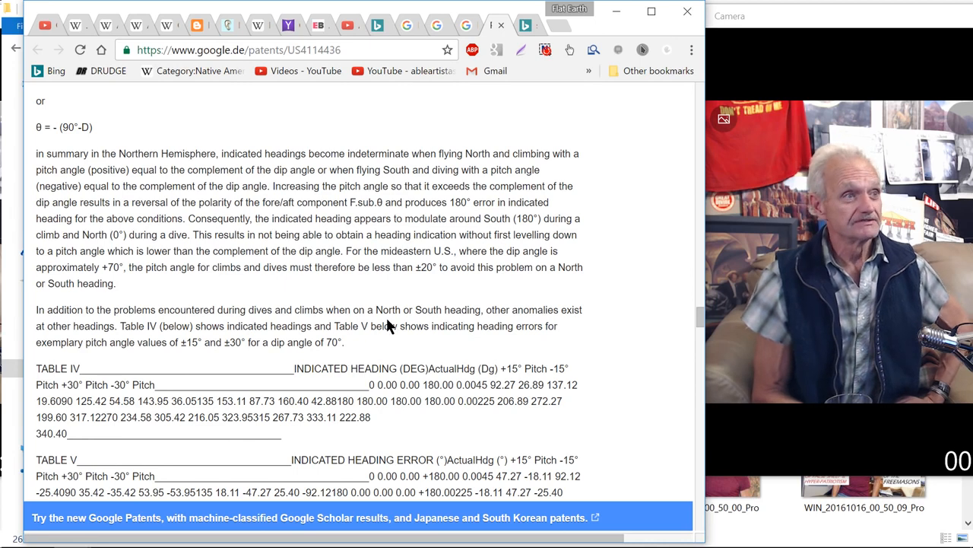
{"action": "scroll", "scroll_direction": "down", "scroll_amount": 3}
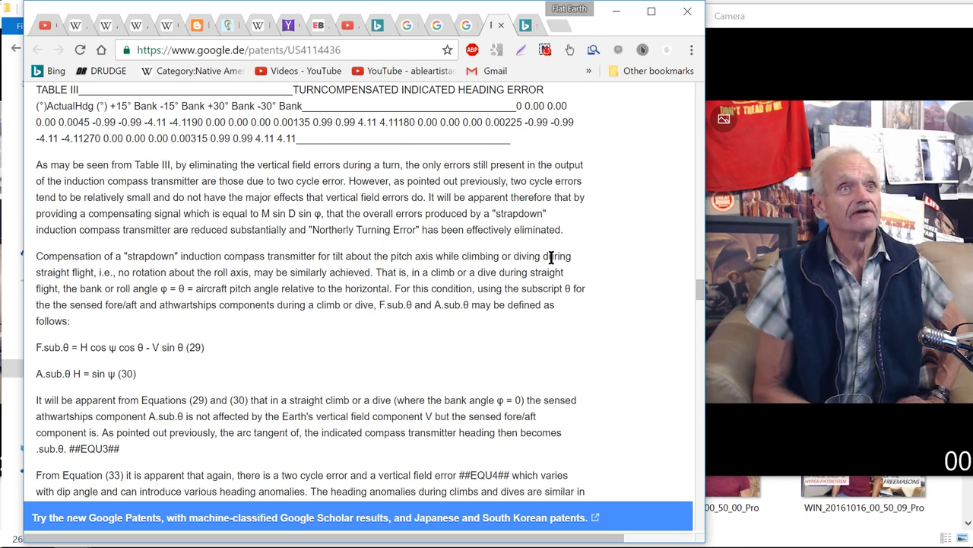
- Activate the recorder extension icon in the browser toolbar
{"action": "left_click", "coordinate": [543, 49]}
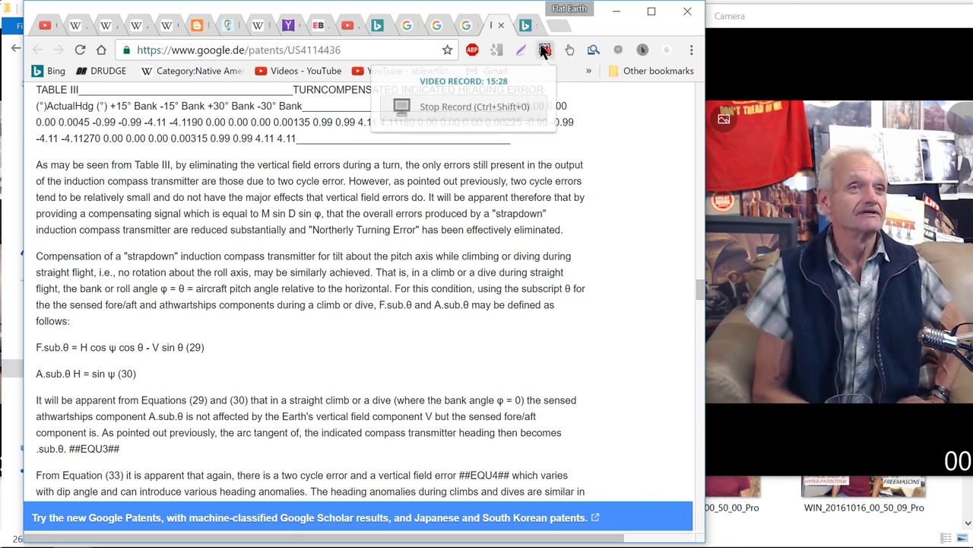